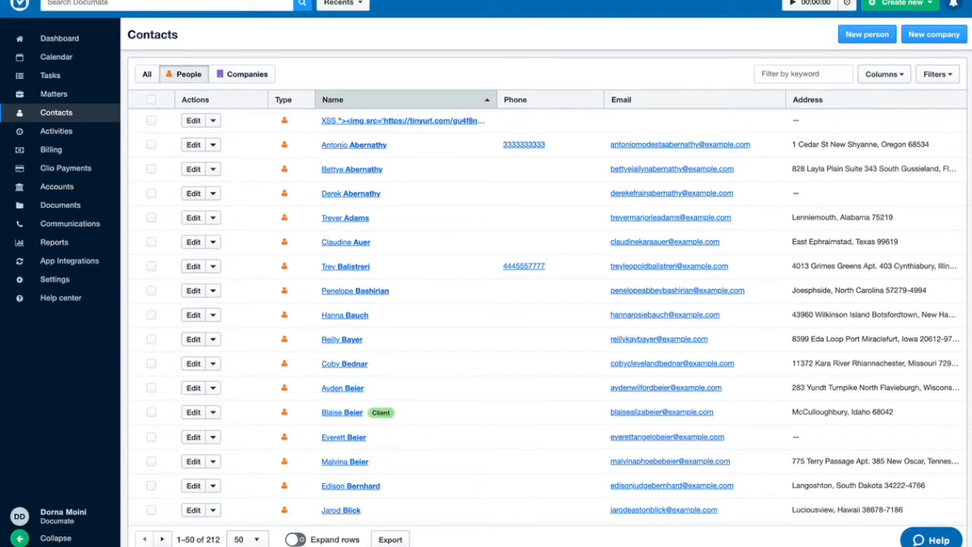
mouse_move(401, 276)
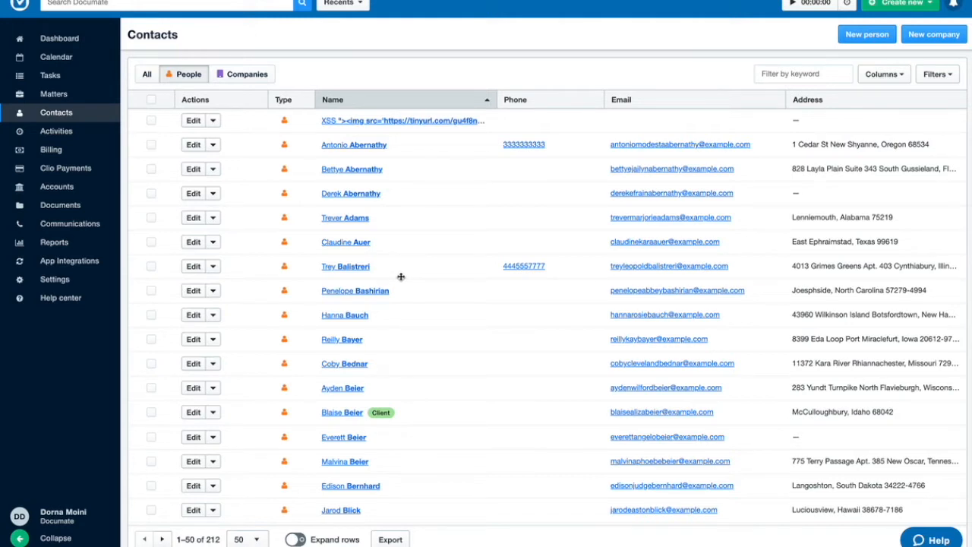
mouse_move(401, 276)
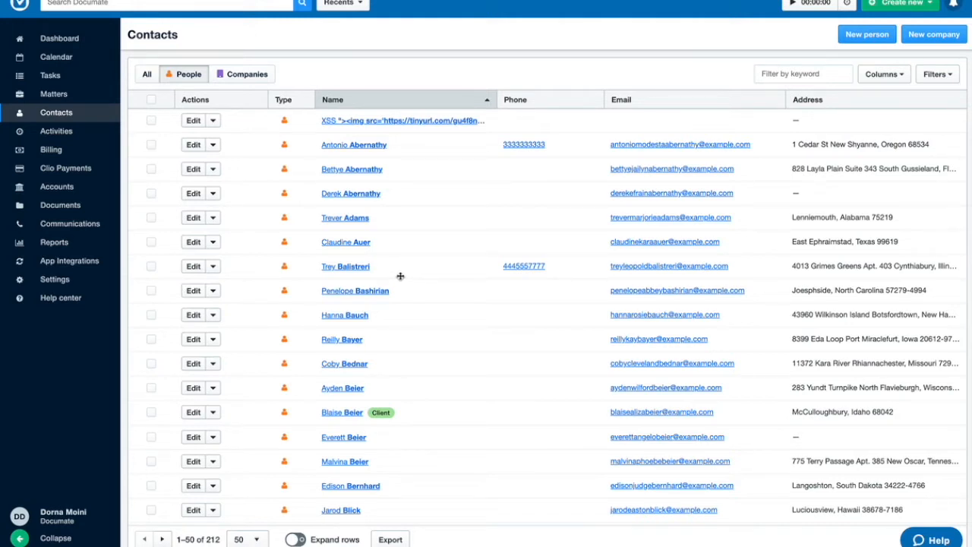
mouse_move(405, 271)
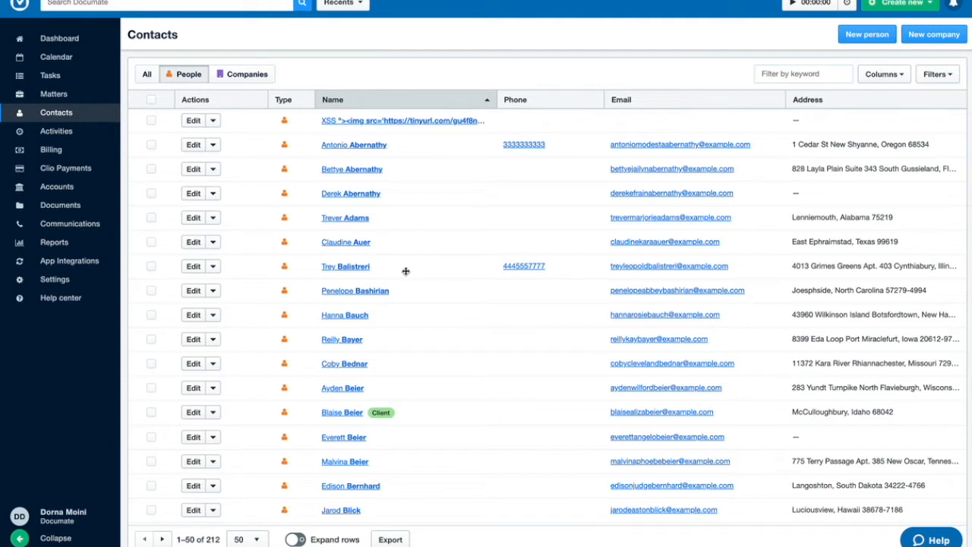
mouse_move(406, 268)
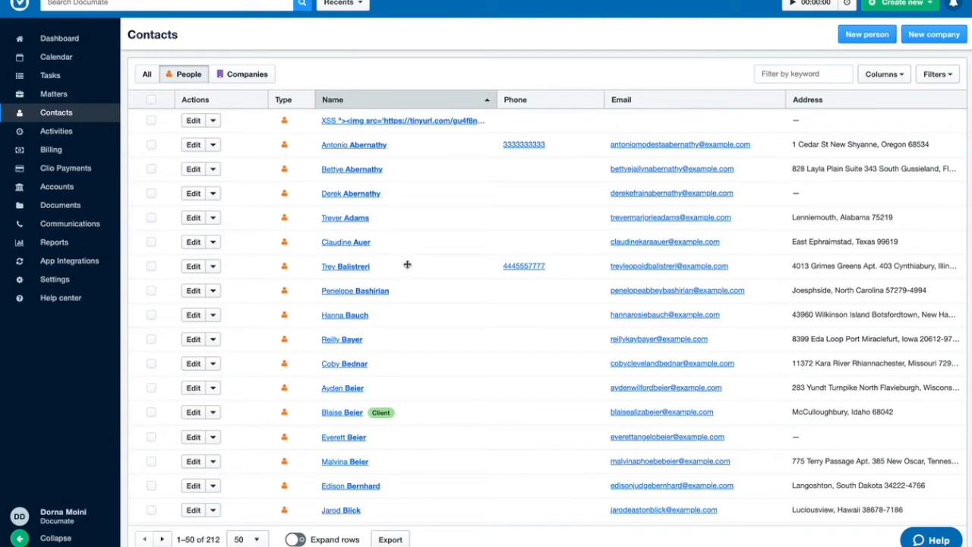
mouse_move(228, 251)
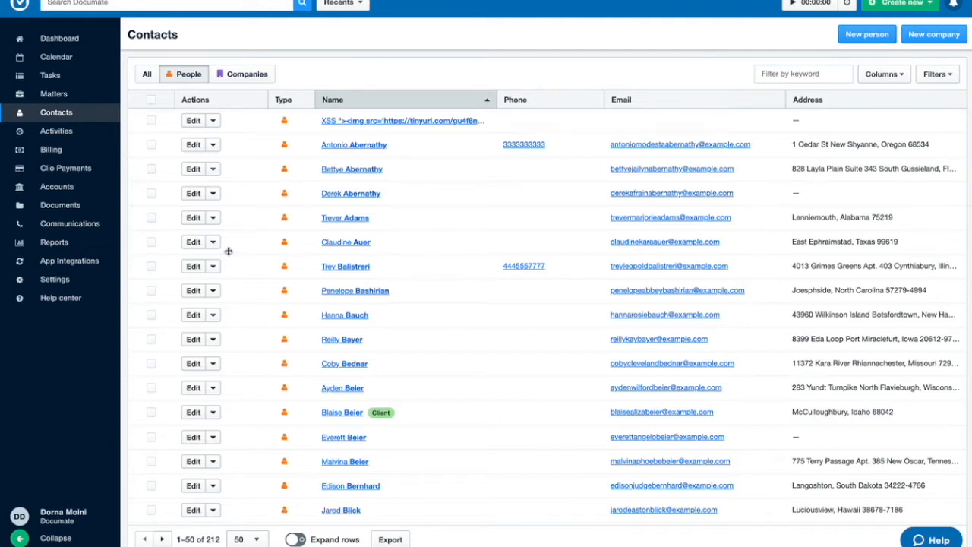
mouse_move(395, 238)
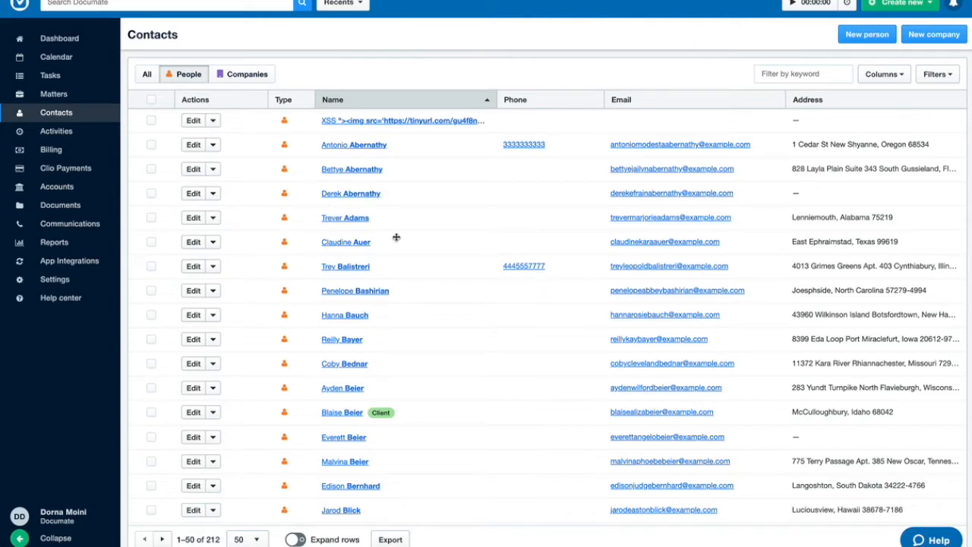
scroll("down", 3)
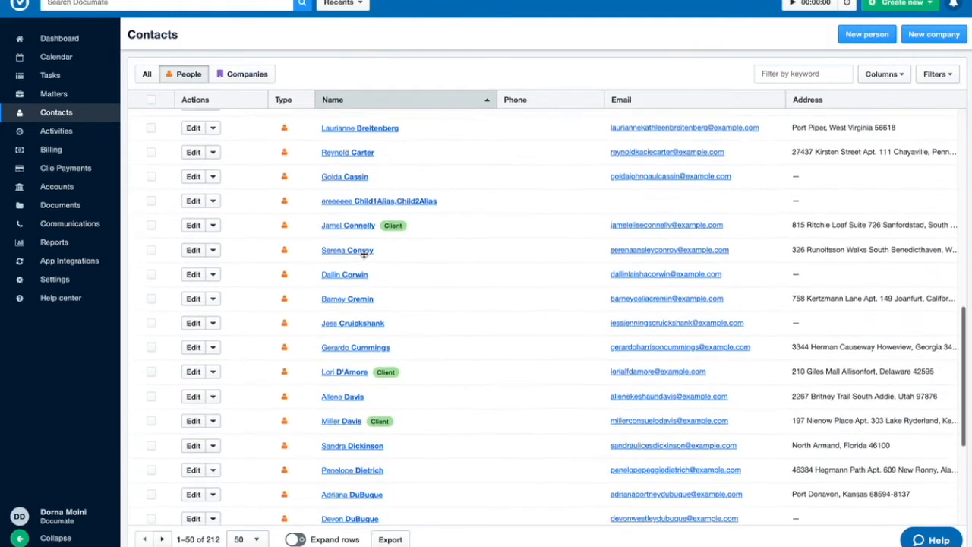
scroll("down", 3)
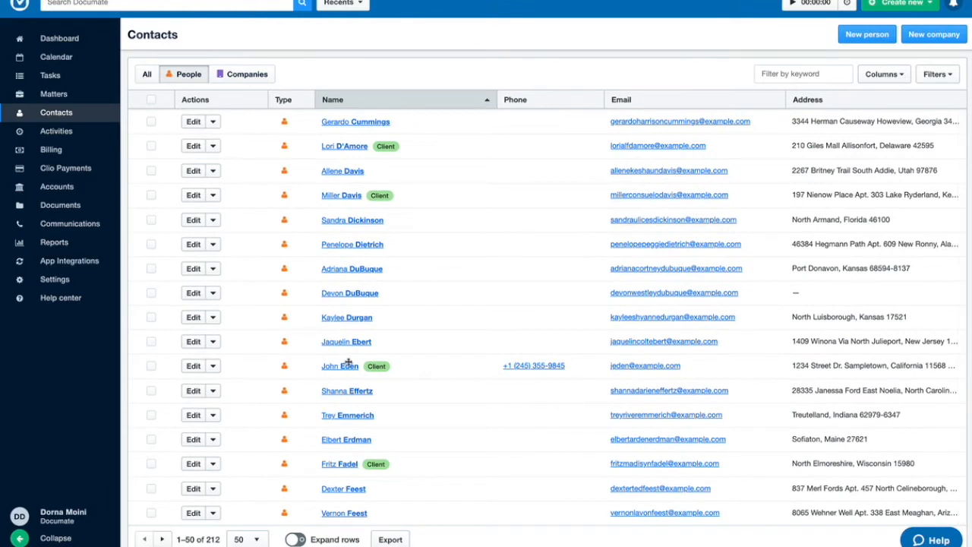
mouse_move(376, 365)
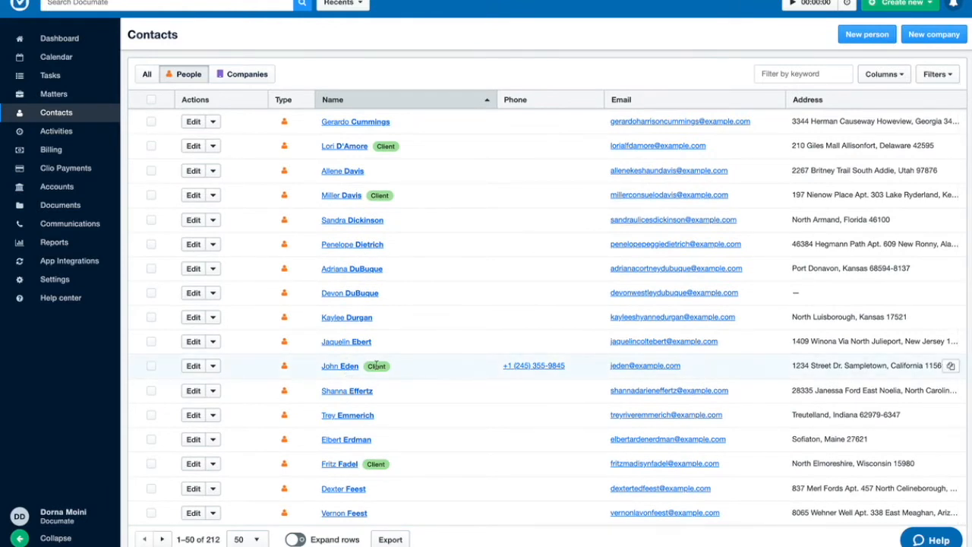
left_click(340, 366)
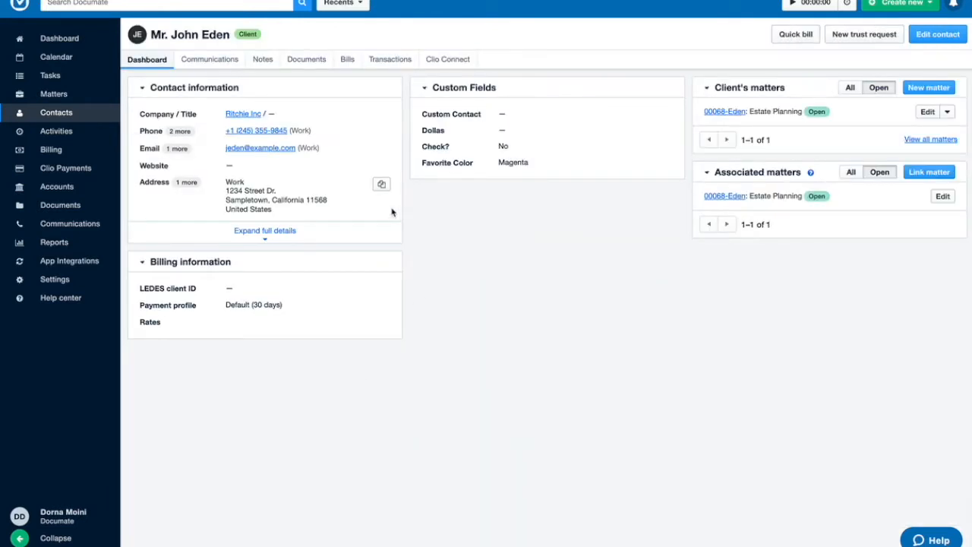
left_click(265, 231)
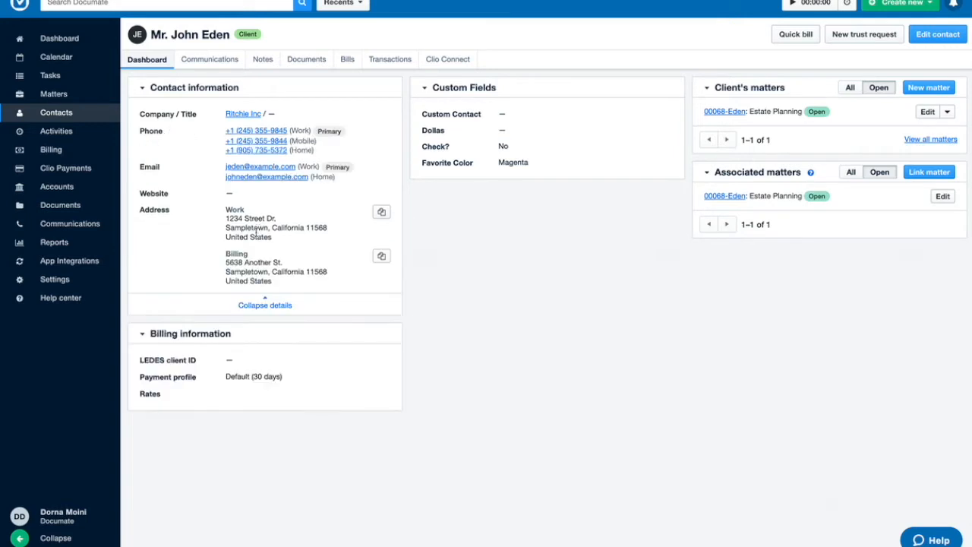
mouse_move(256, 231)
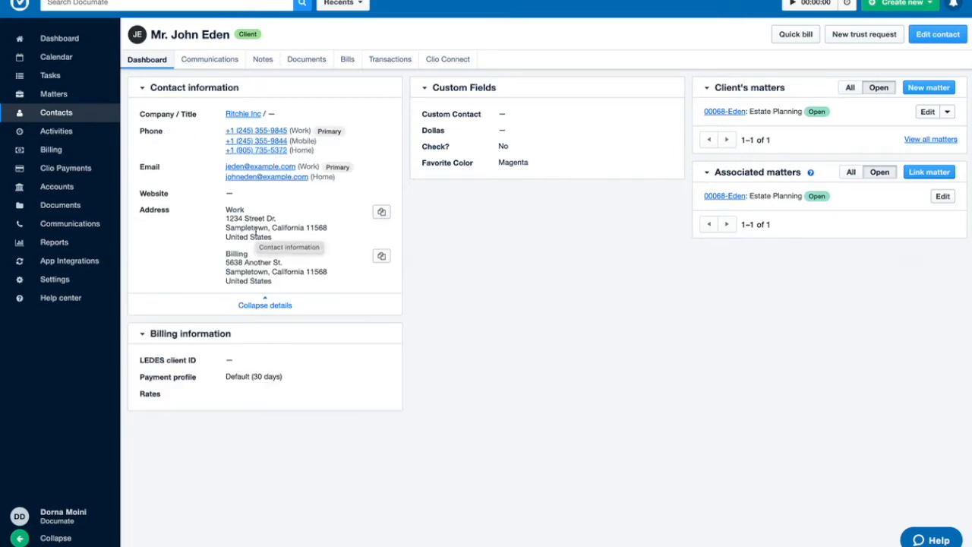
scroll("down", 3)
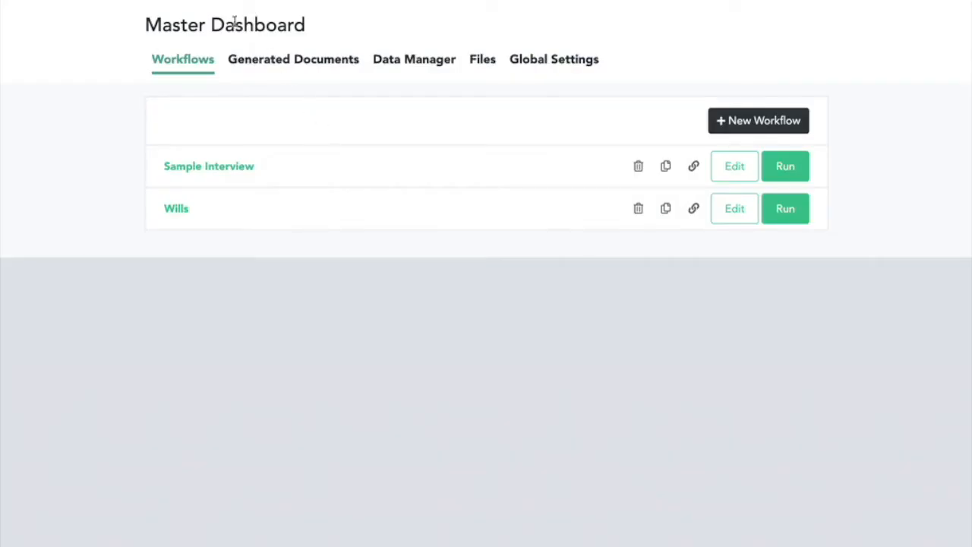
mouse_move(214, 130)
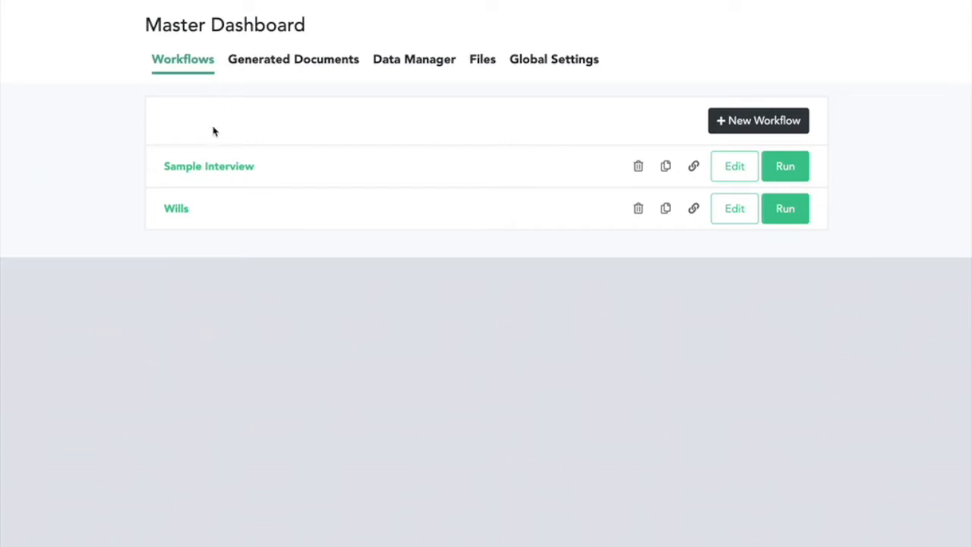
mouse_move(176, 213)
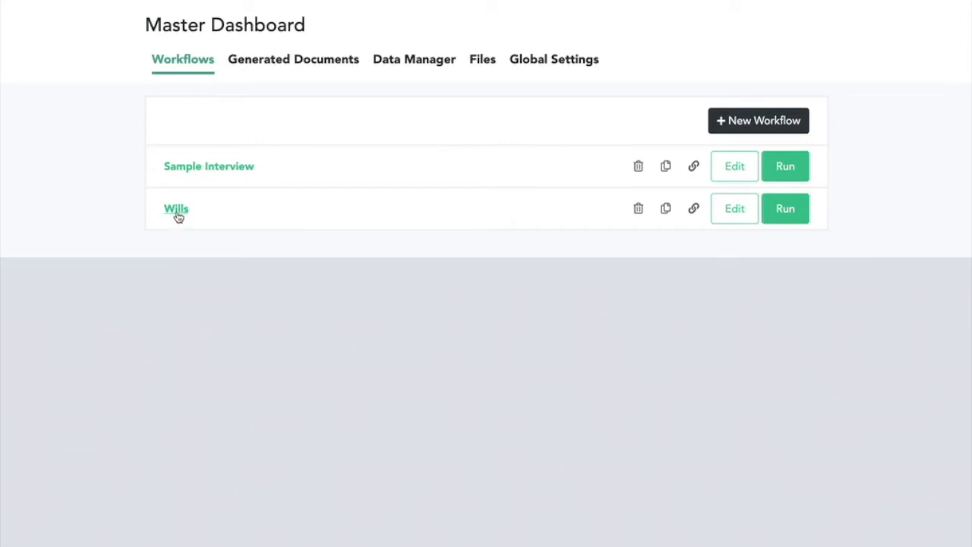
mouse_move(176, 215)
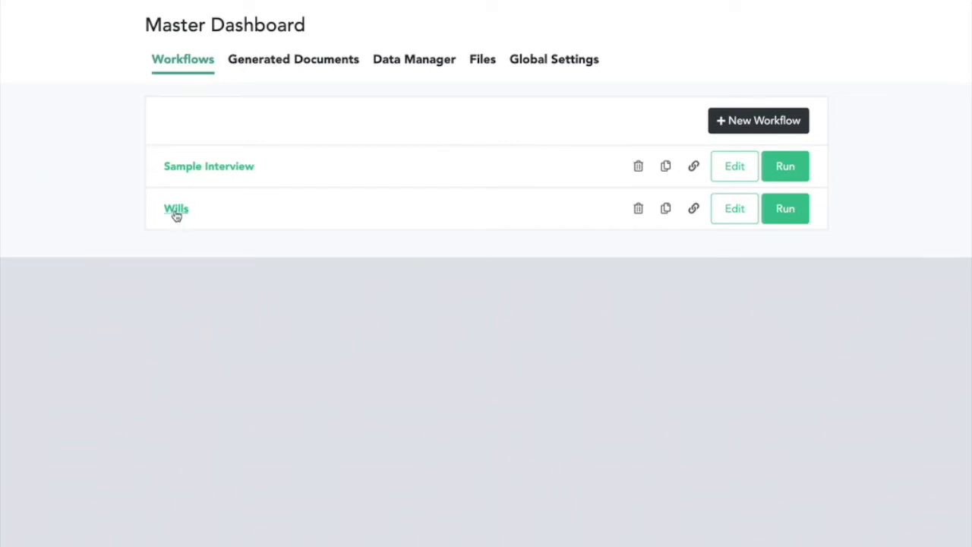
Step: Open the Wills workflow from Documate's Master Dashboard workflow list
left_click(176, 209)
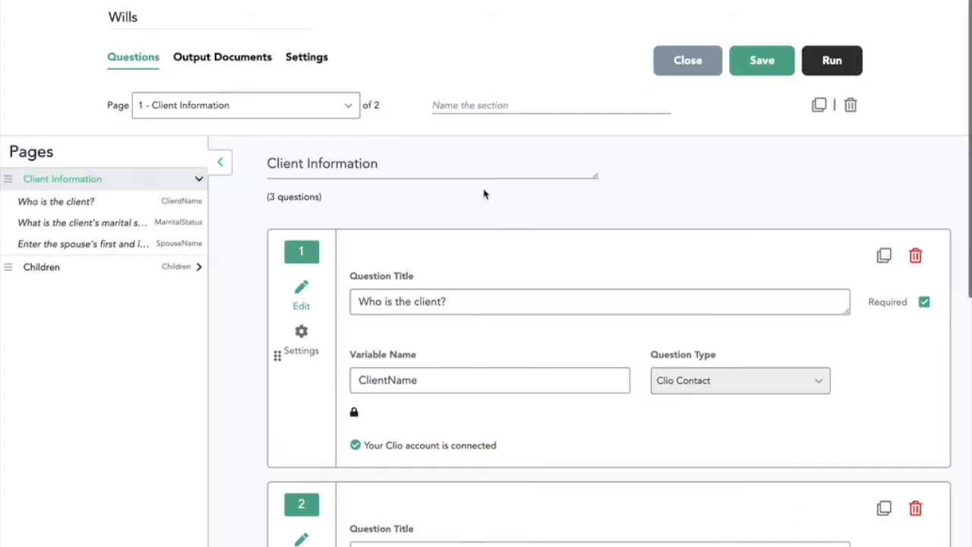
Step: Review the Wills client, marital status and spouse questions, then view the Children repeating item
scroll("down", 3)
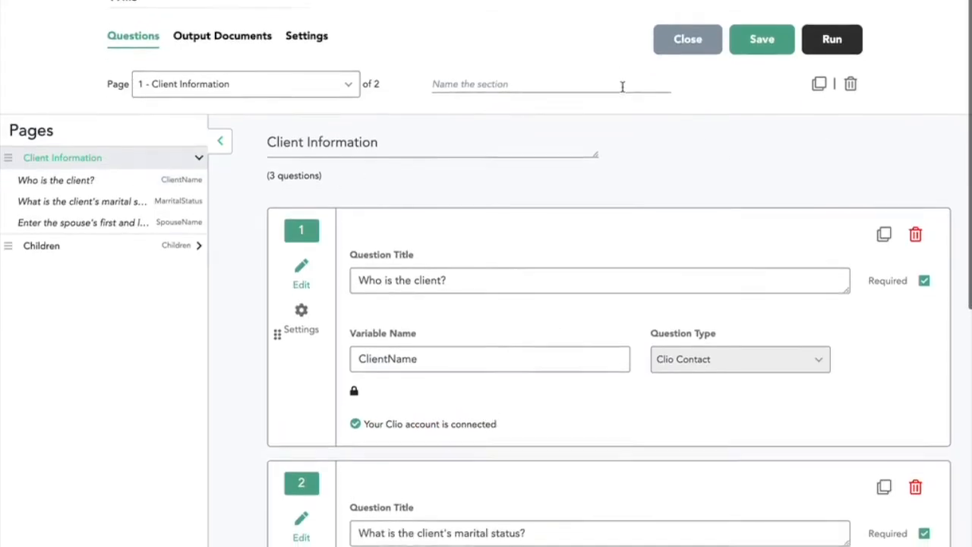
scroll("down", 3)
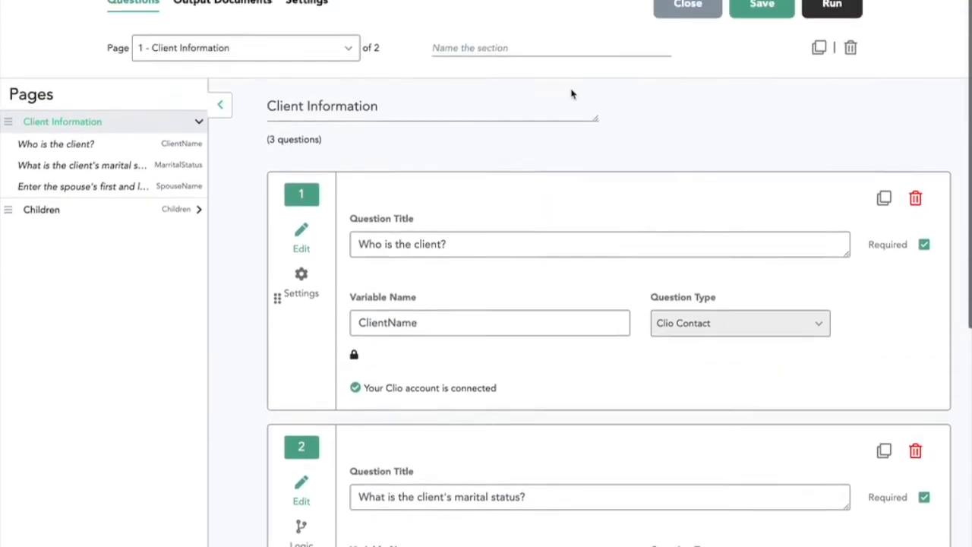
scroll("down", 3)
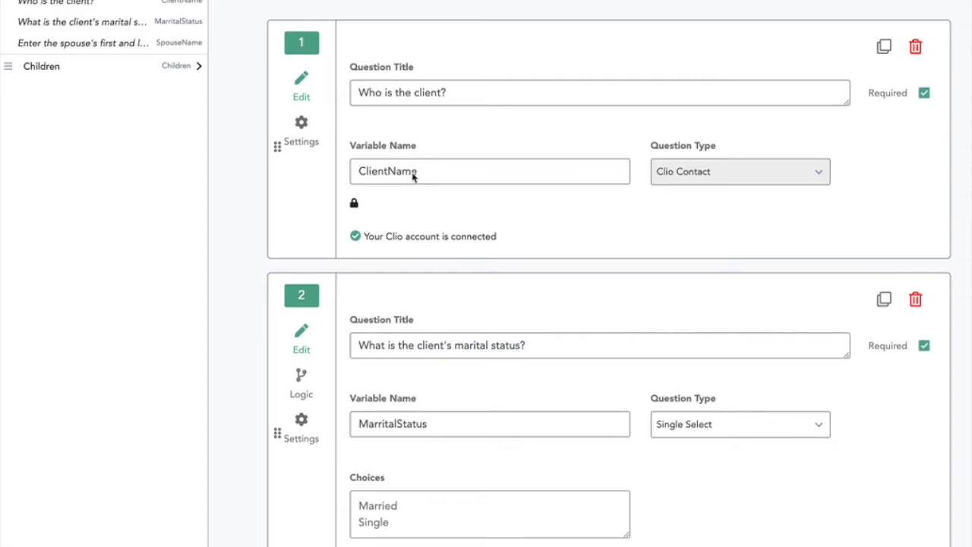
mouse_move(653, 191)
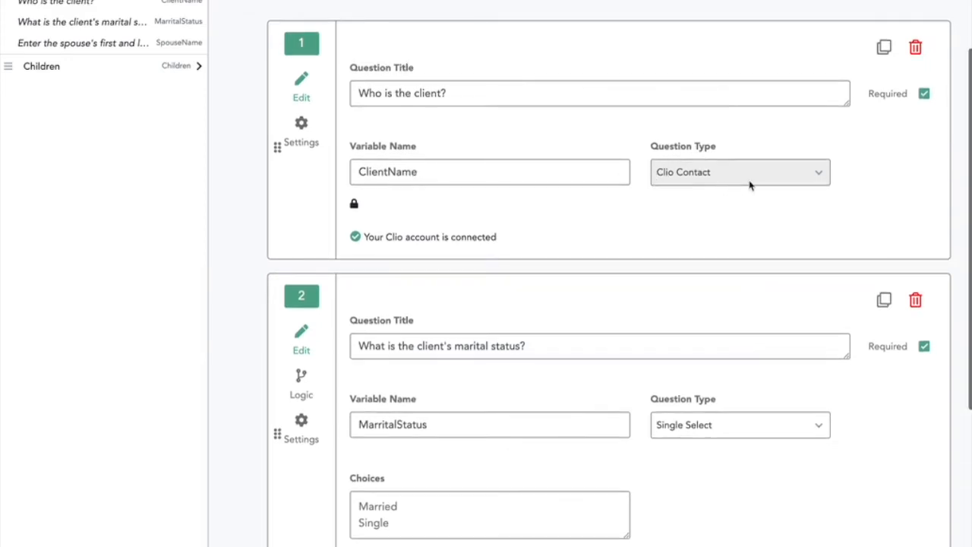
mouse_move(749, 198)
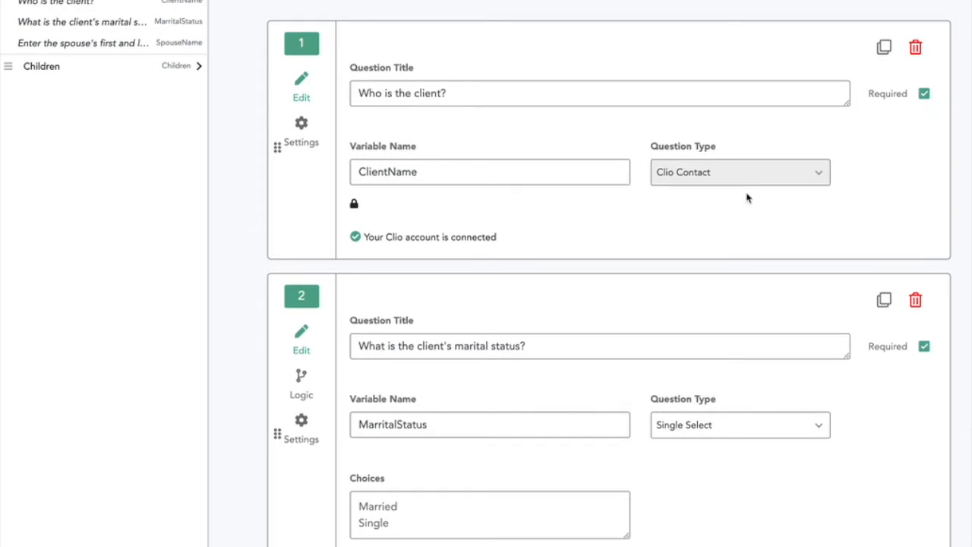
mouse_move(746, 199)
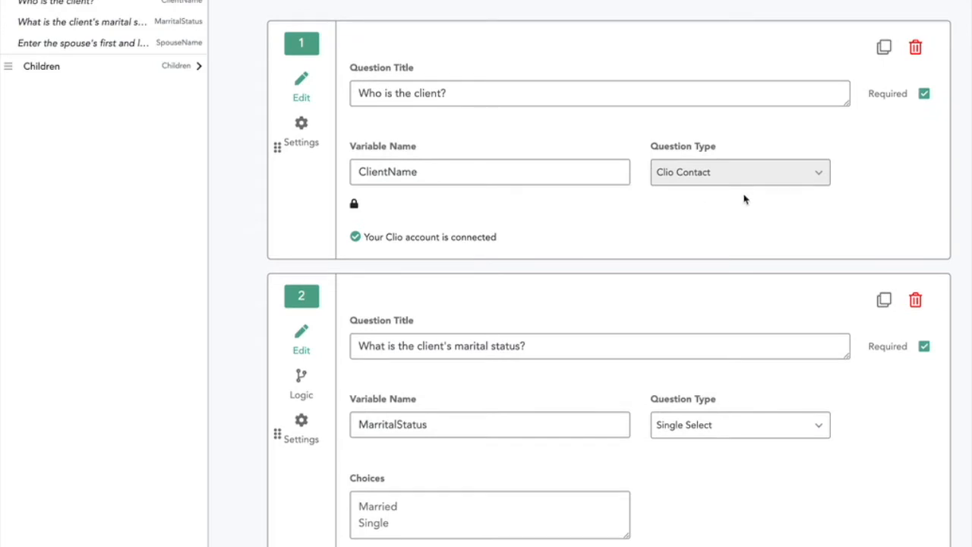
mouse_move(749, 193)
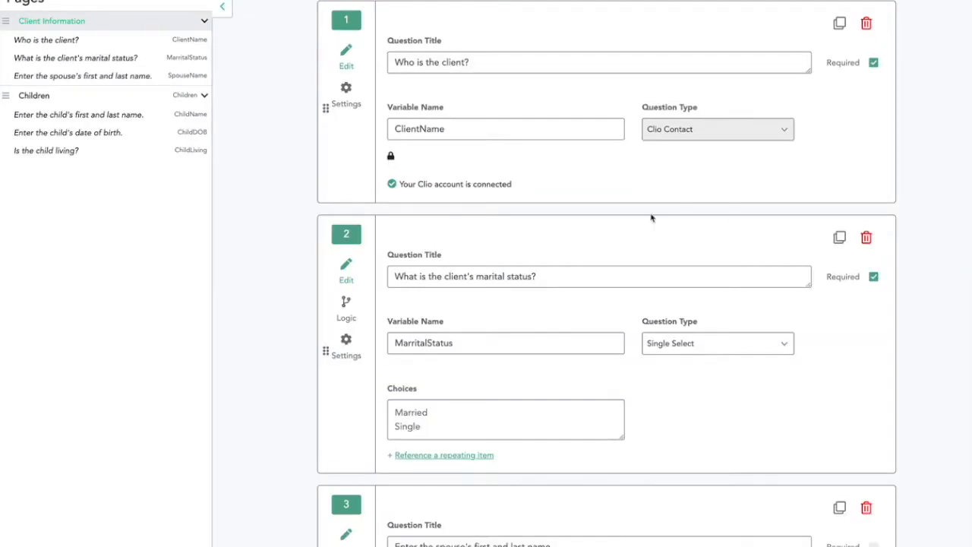
mouse_move(651, 168)
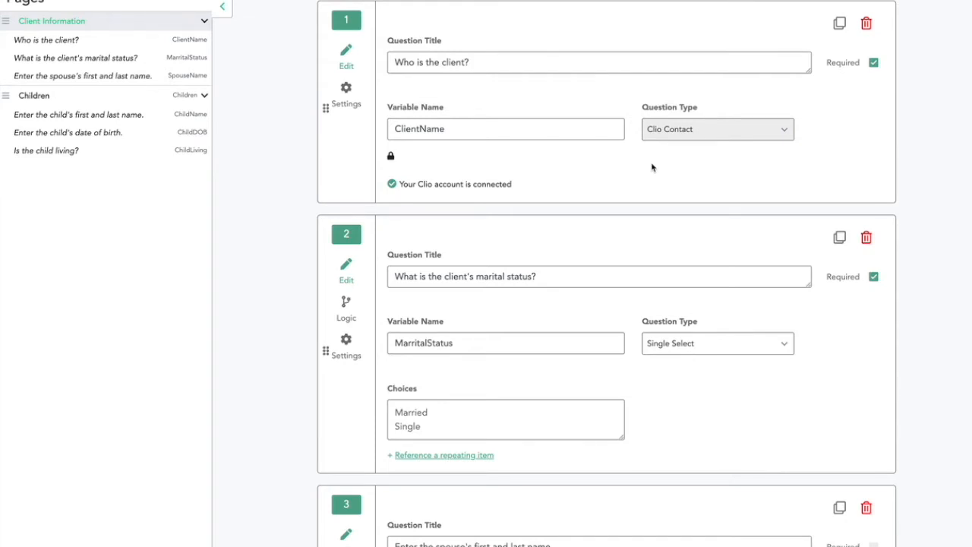
mouse_move(642, 152)
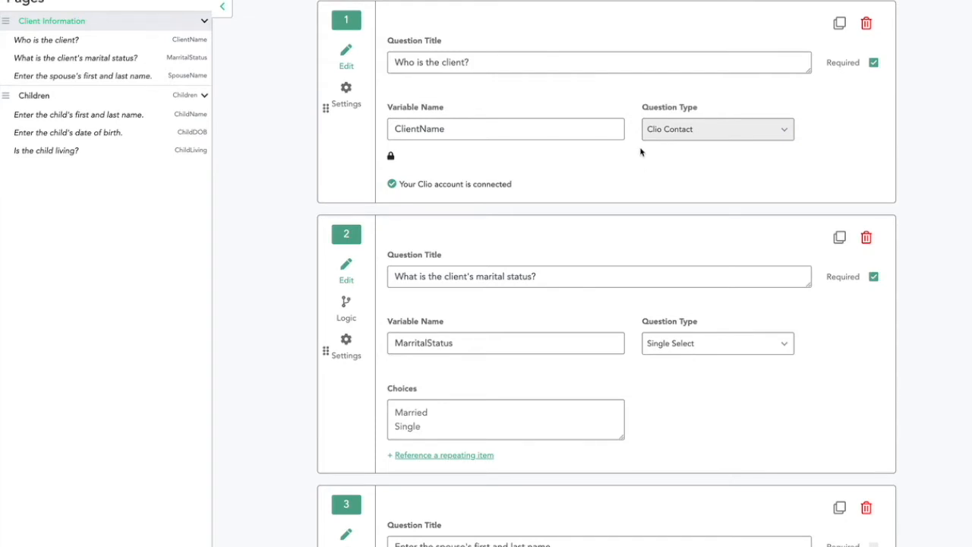
mouse_move(661, 153)
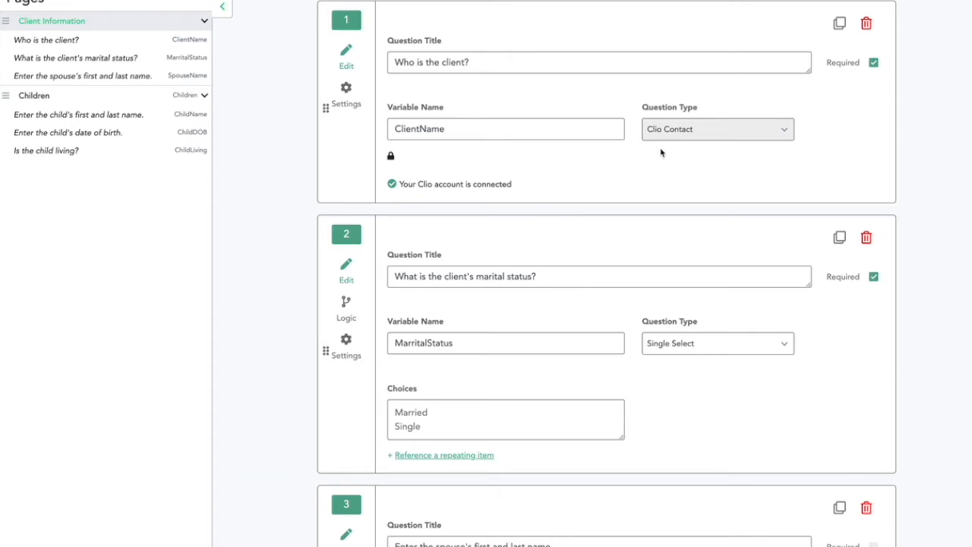
mouse_move(950, 175)
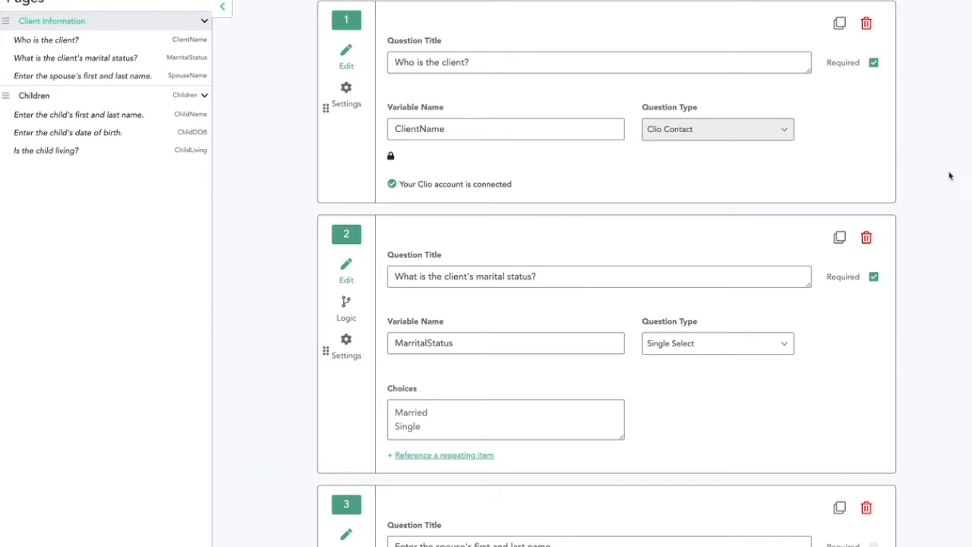
scroll("down", 3)
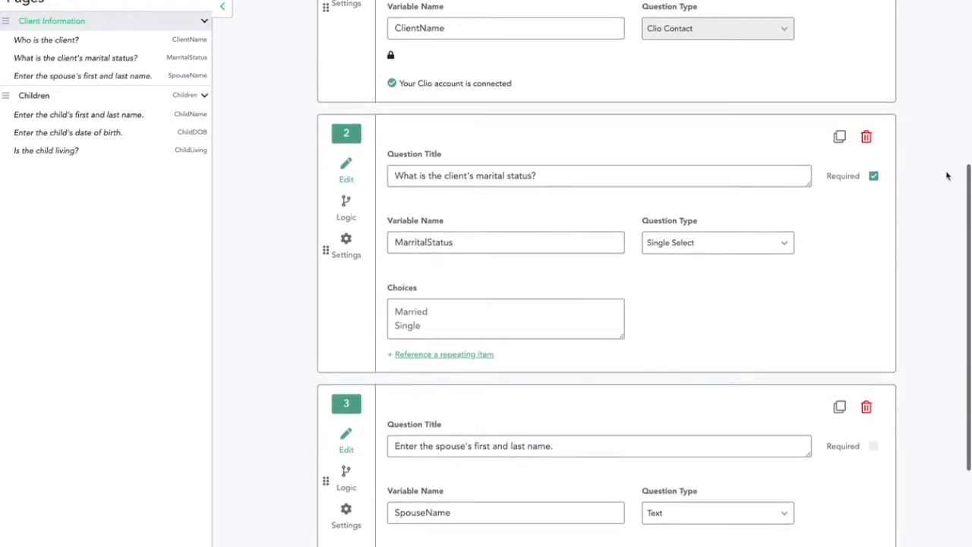
scroll("down", 3)
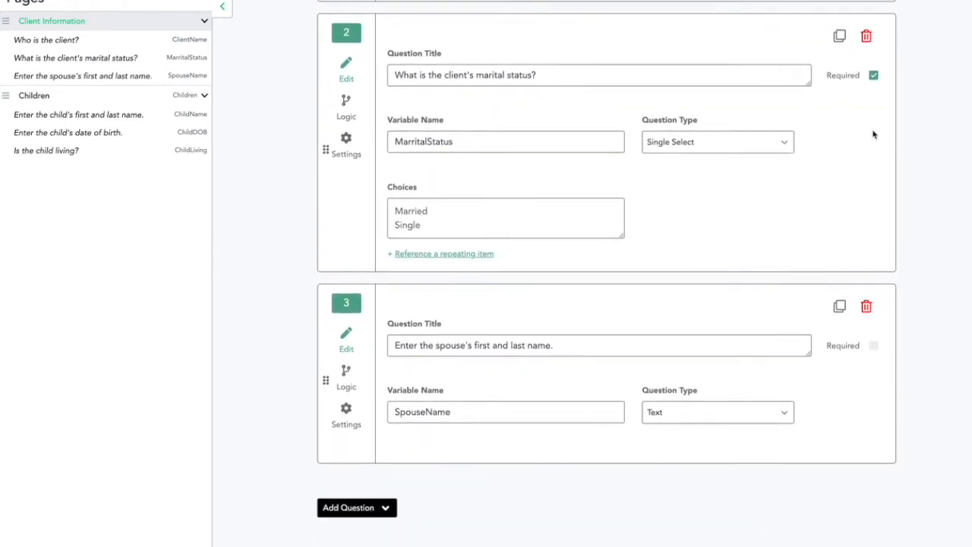
mouse_move(173, 150)
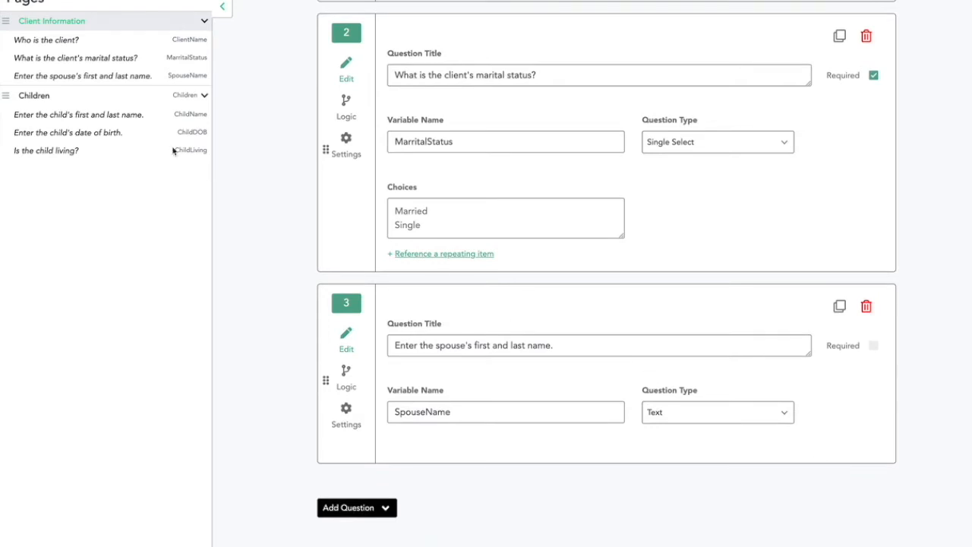
left_click(34, 95)
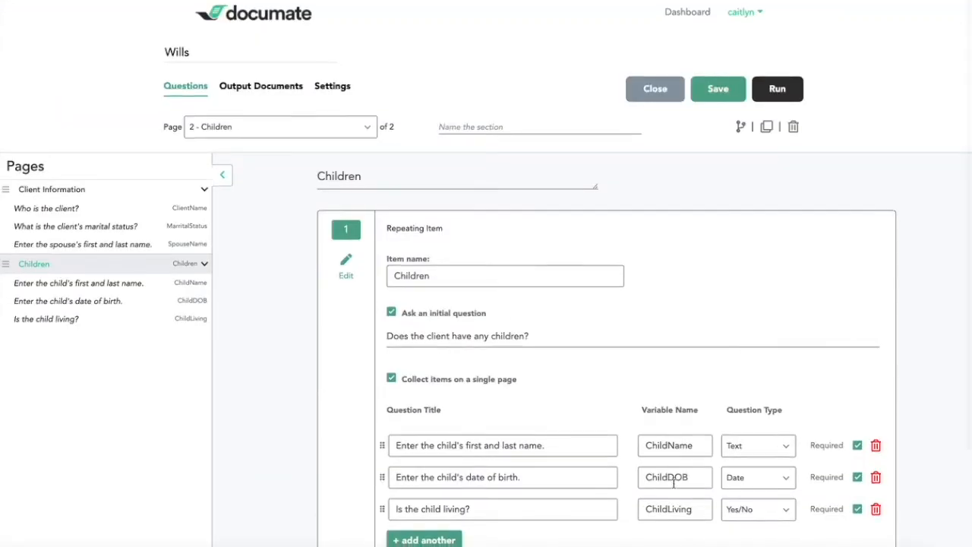
left_click(777, 88)
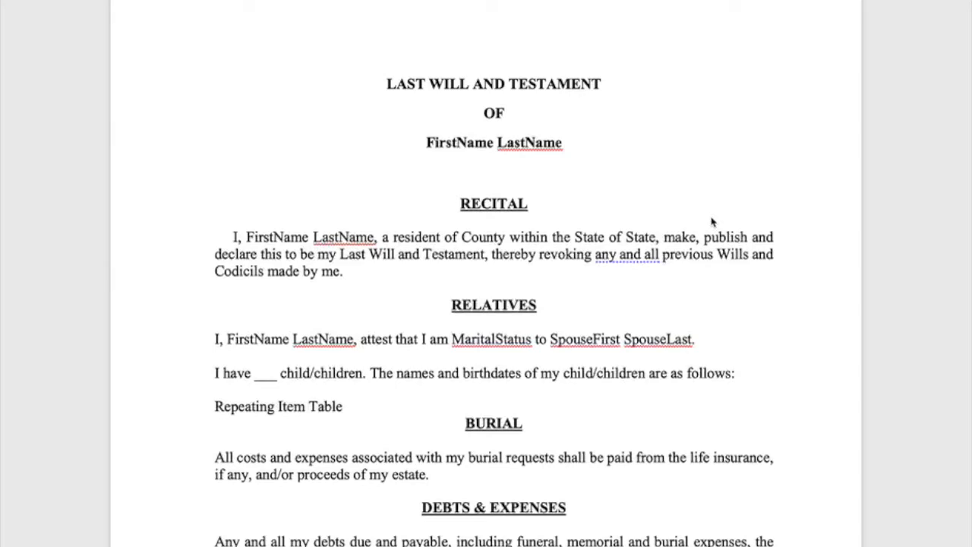
mouse_move(659, 167)
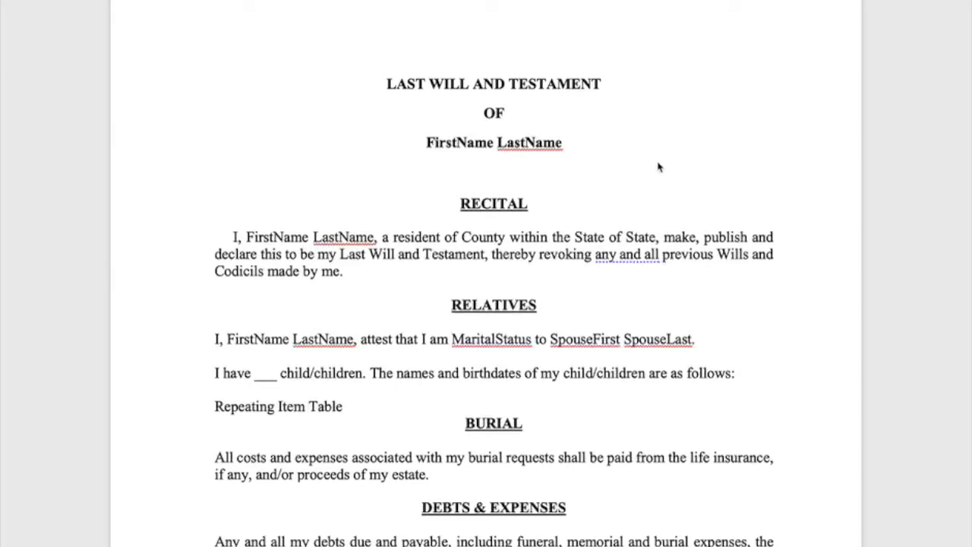
mouse_move(680, 189)
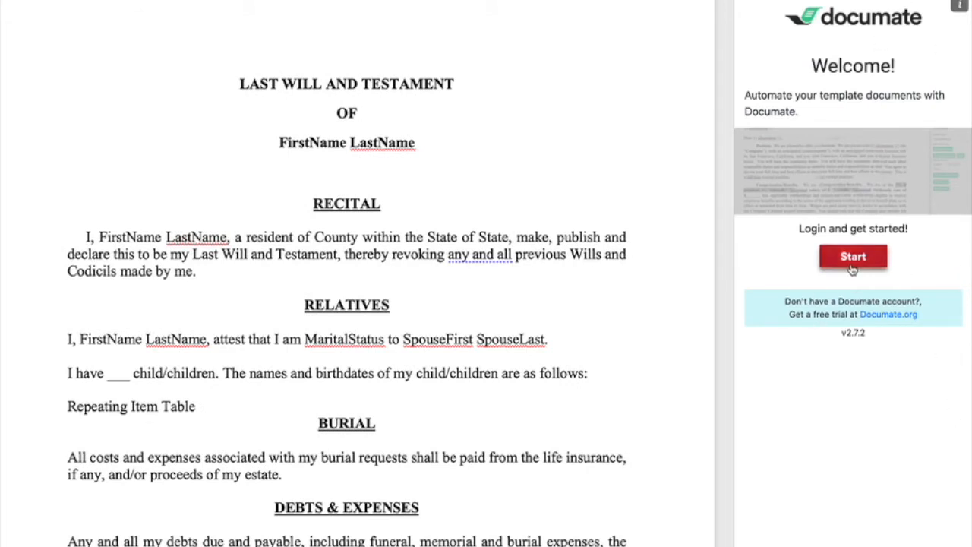
Step: Sign in to the Documate Word add-in and select the Wills workflow
left_click(853, 256)
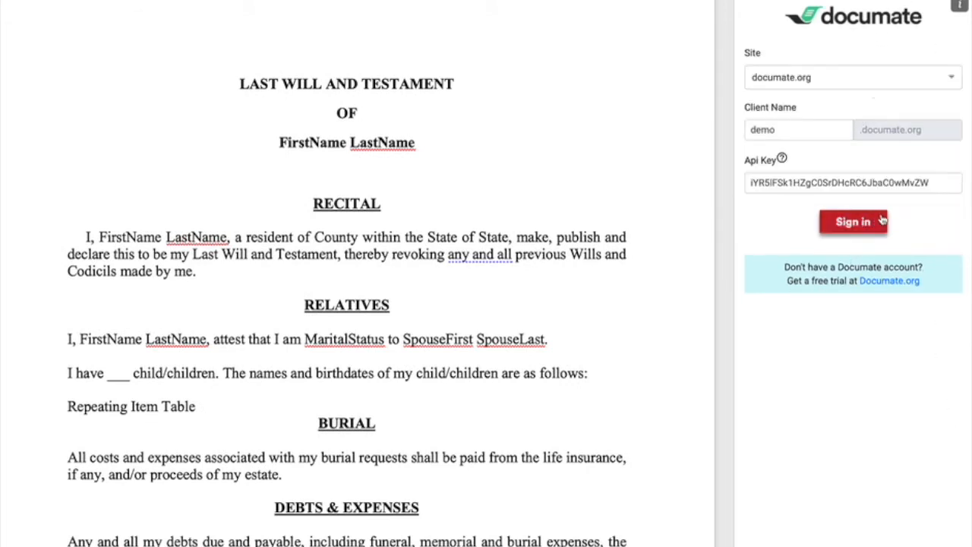
left_click(854, 221)
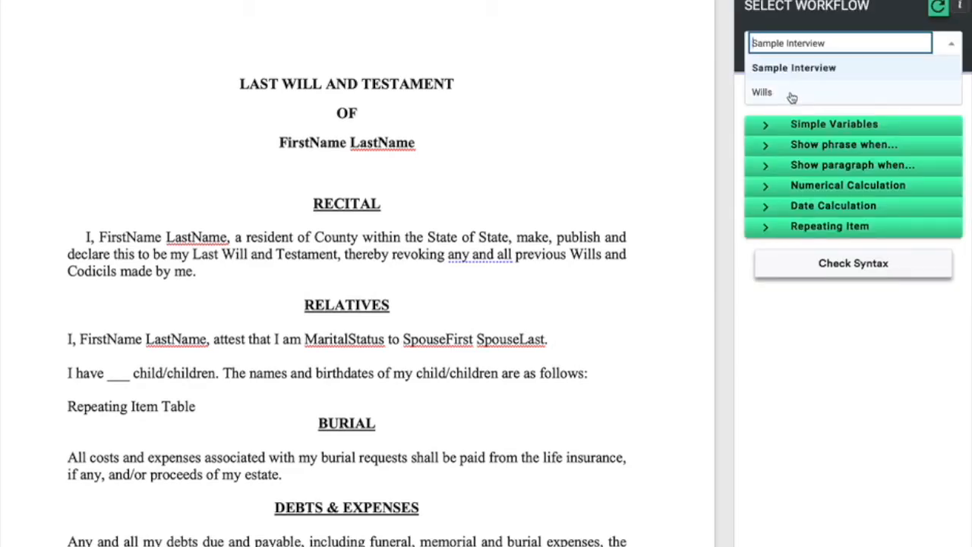
left_click(762, 91)
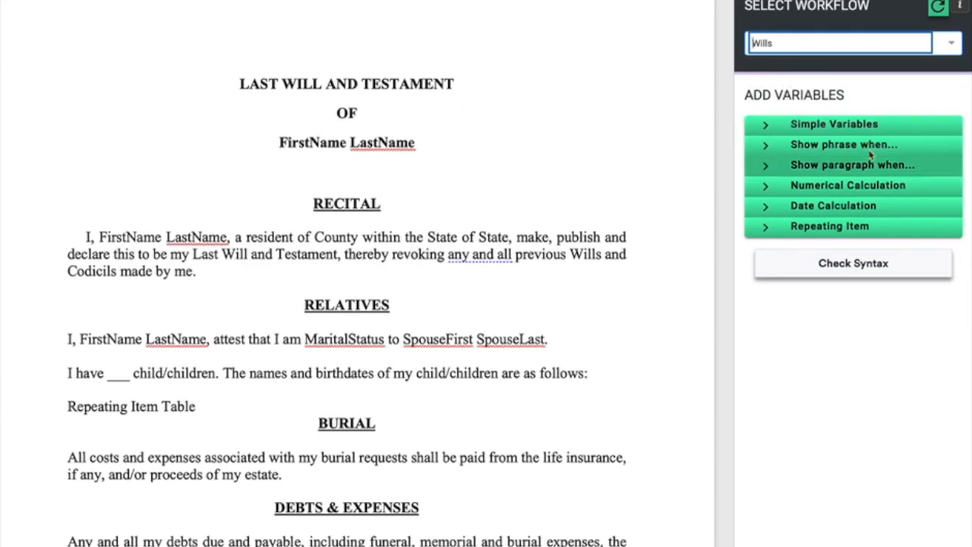
left_click(834, 123)
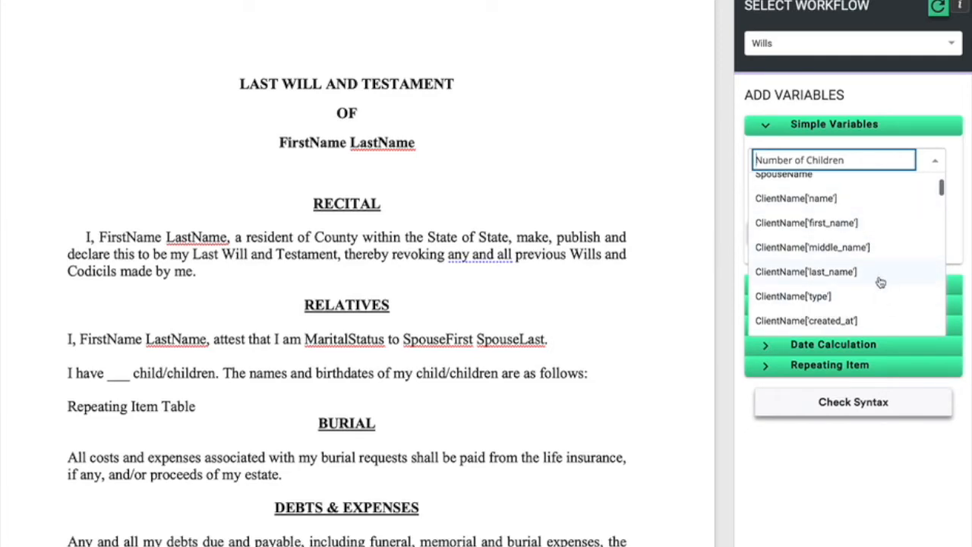
Step: Scroll through the ClientName variables: names, emails, phones, addresses and company details
scroll("down", 3)
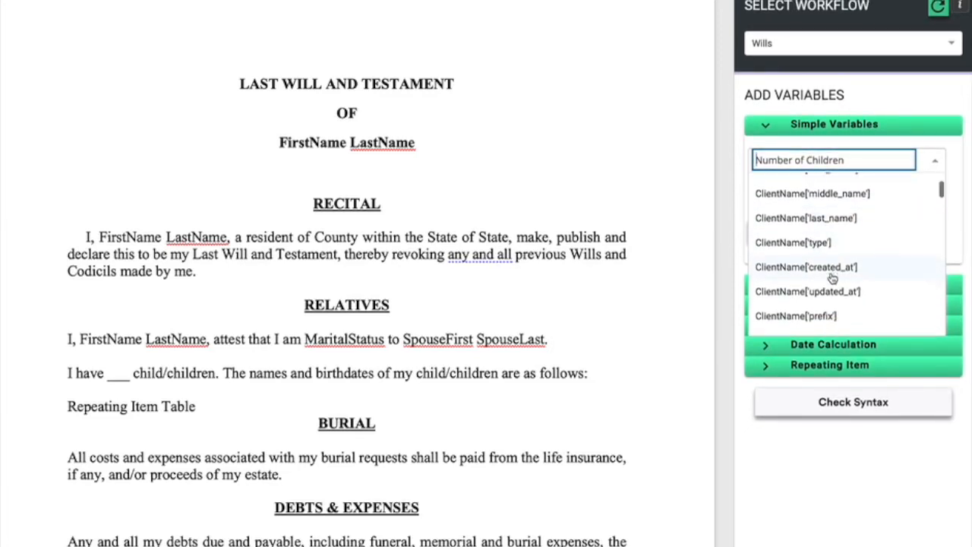
scroll("down", 3)
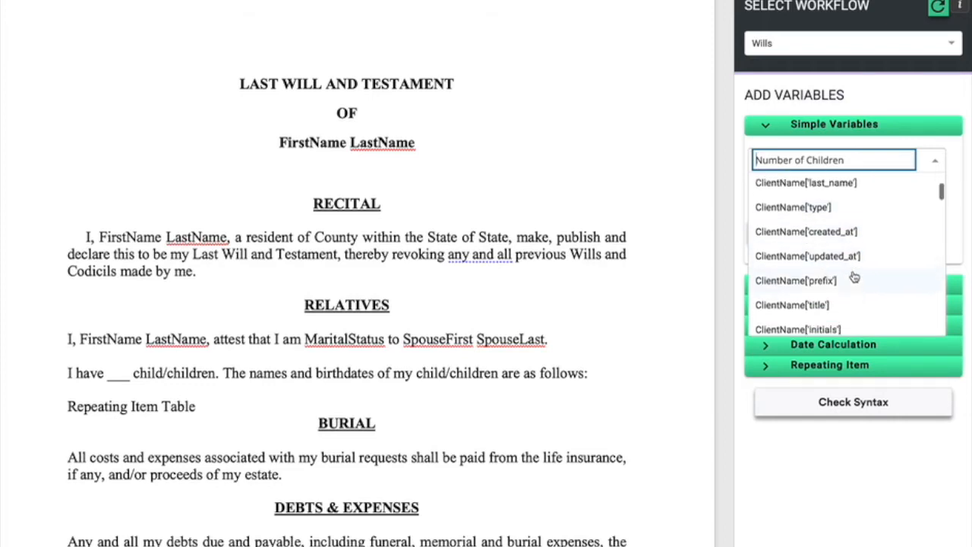
scroll("down", 3)
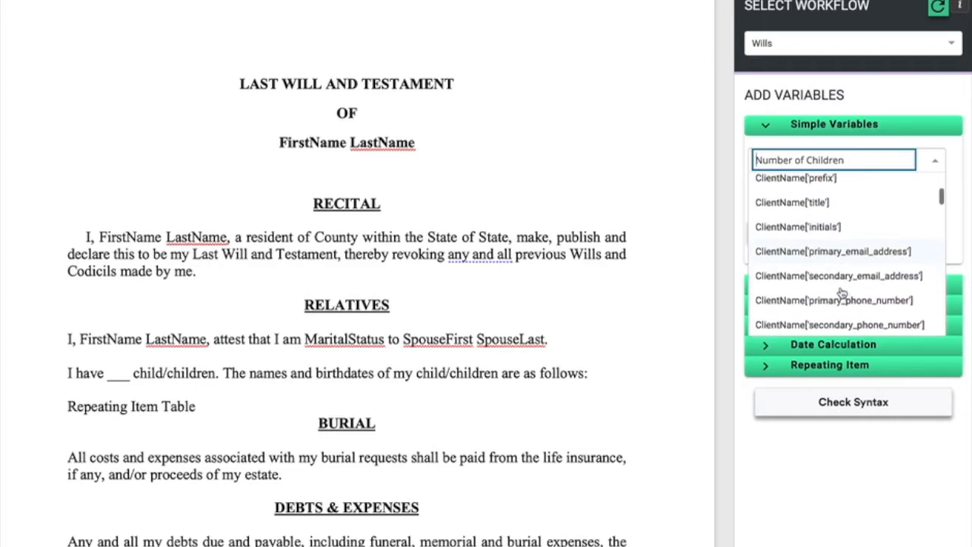
scroll("down", 3)
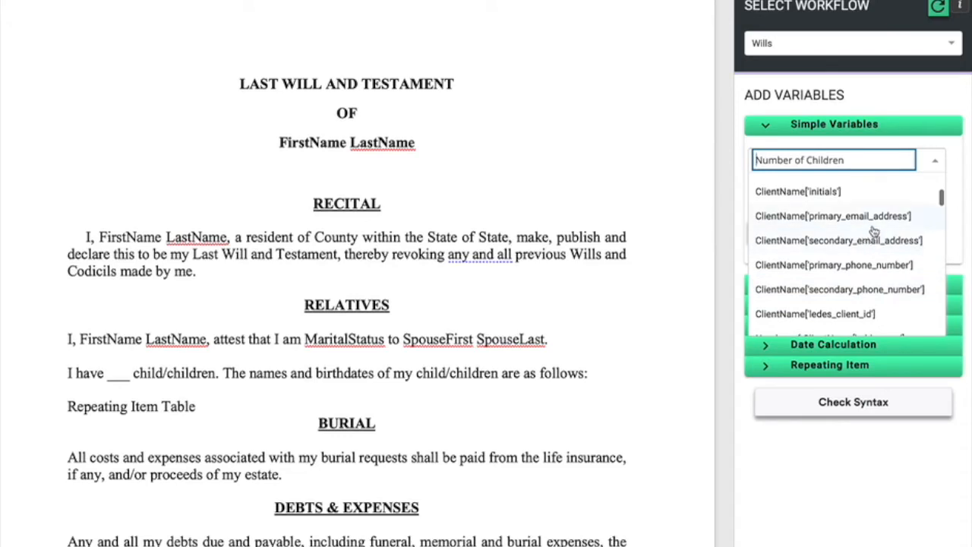
scroll("down", 3)
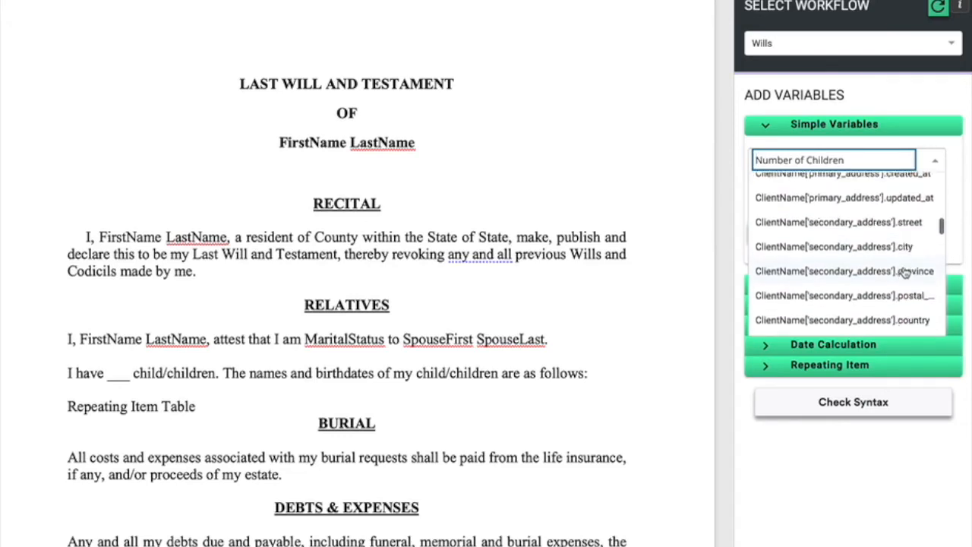
scroll("down", 3)
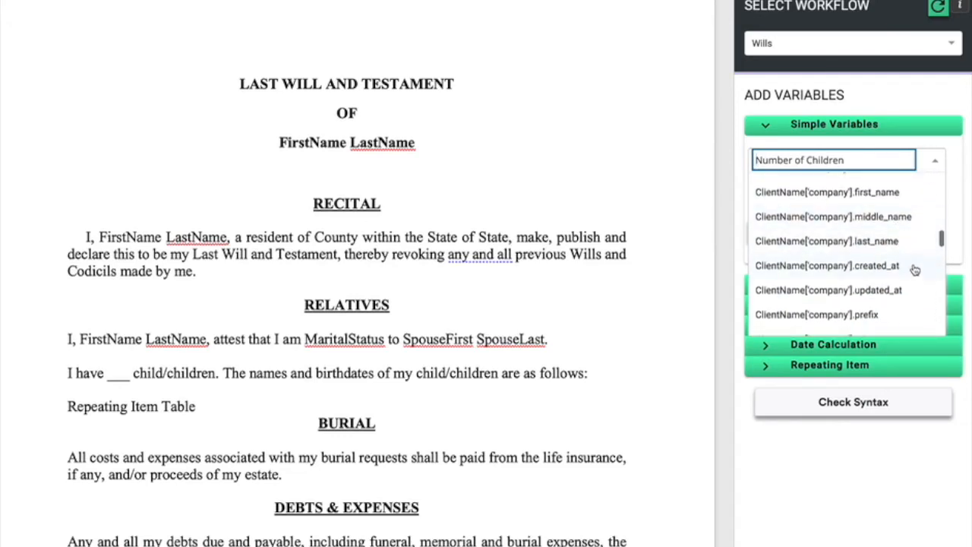
scroll("down", 3)
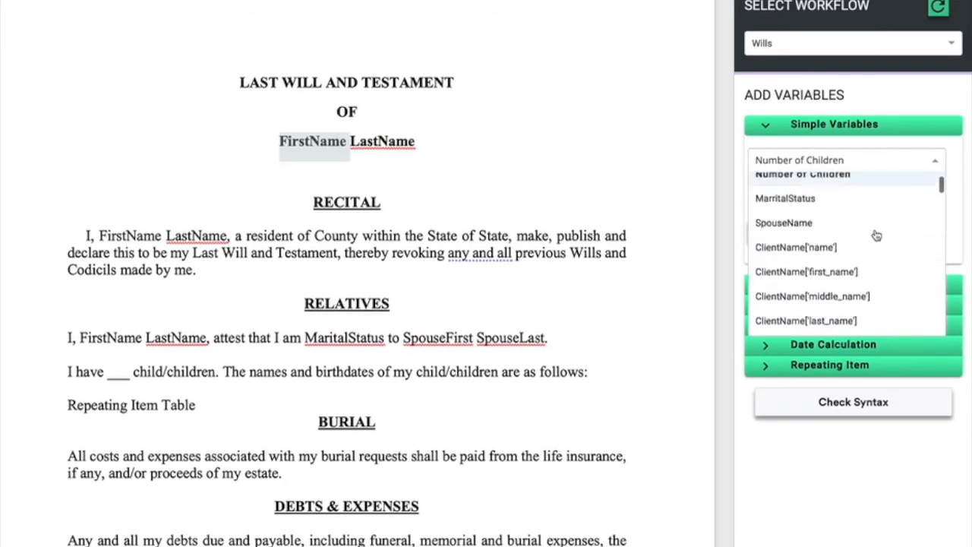
Step: Replace the title's FirstName and LastName placeholders with ClientName first_name and last_name tags
scroll("down", 3)
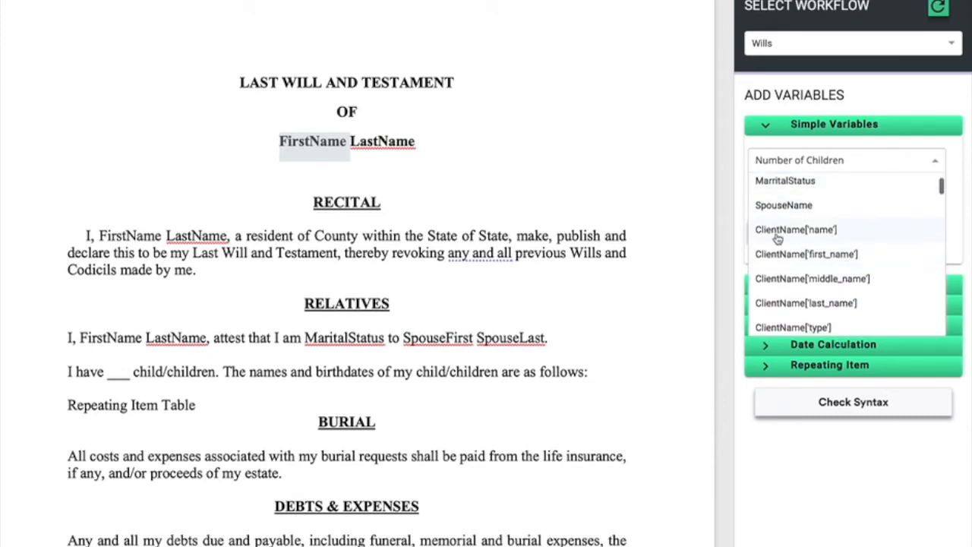
mouse_move(779, 239)
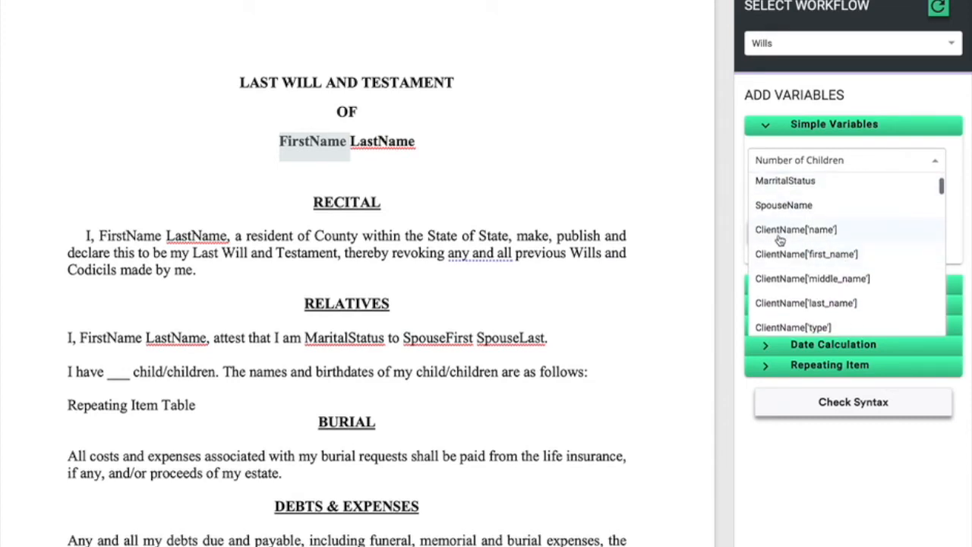
scroll("down", 3)
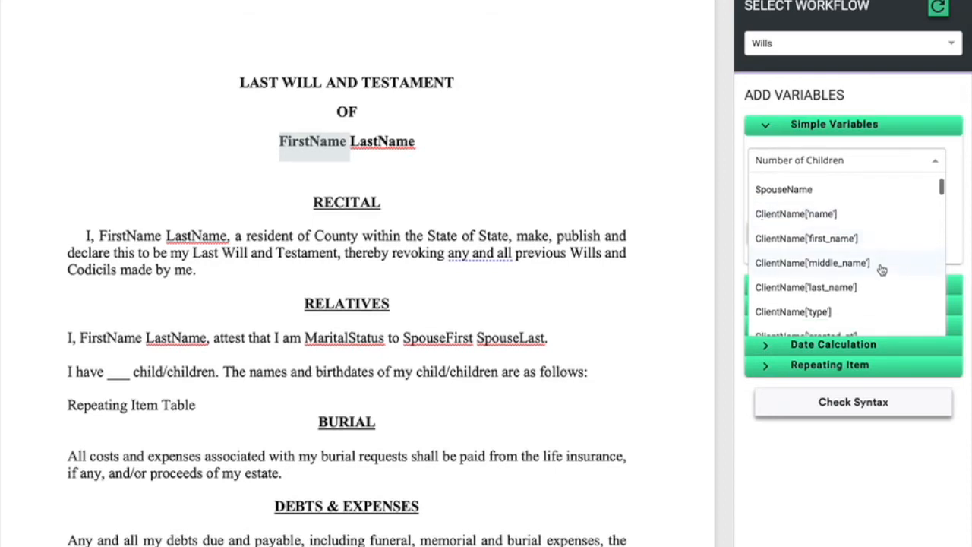
left_click(806, 238)
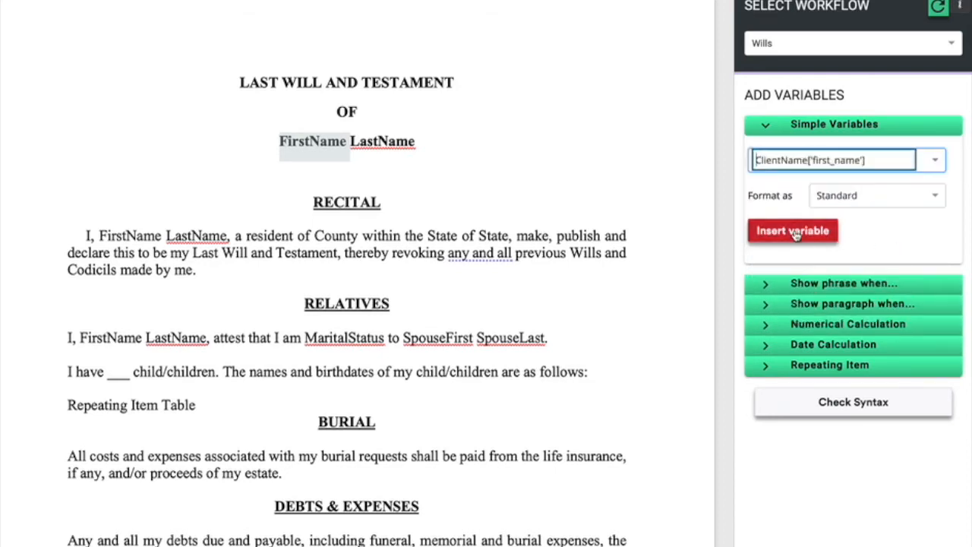
left_click(793, 230)
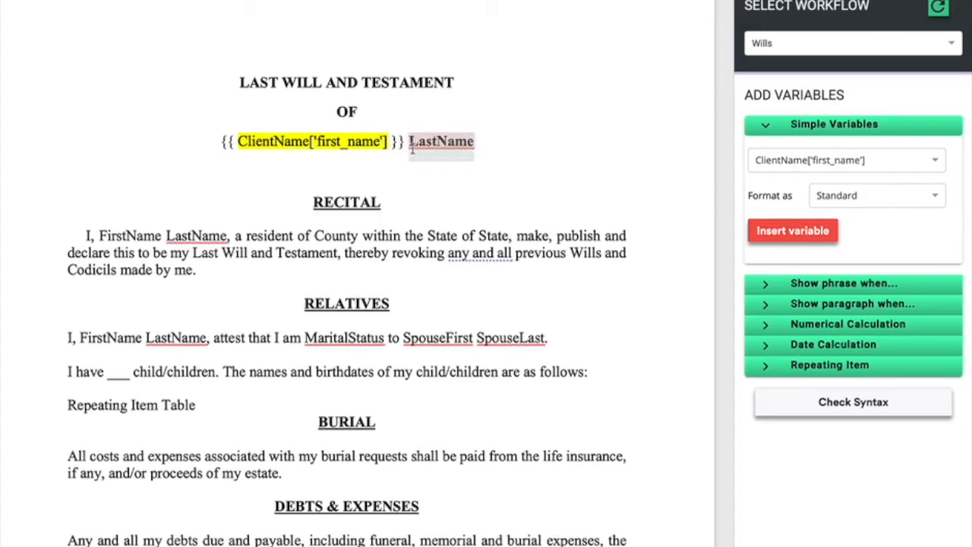
left_click(834, 159)
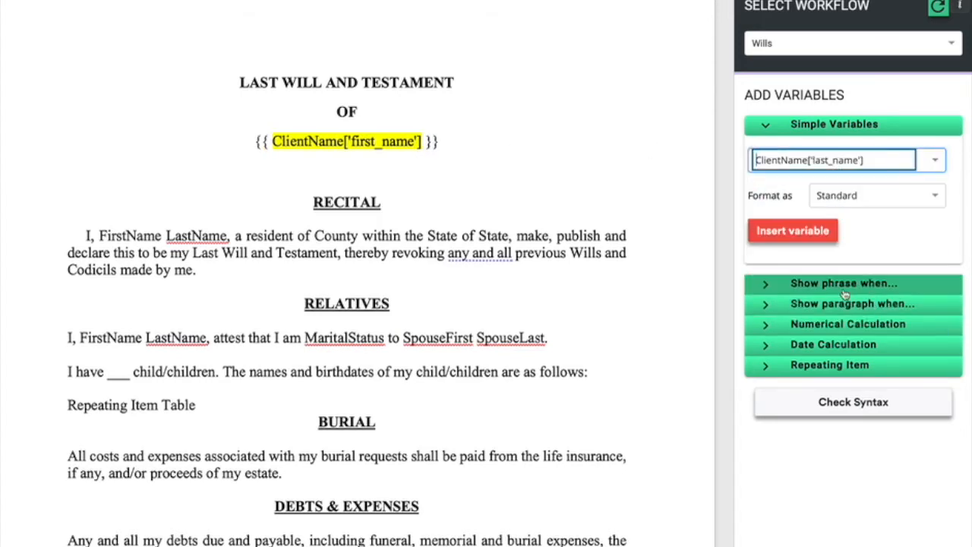
left_click(793, 230)
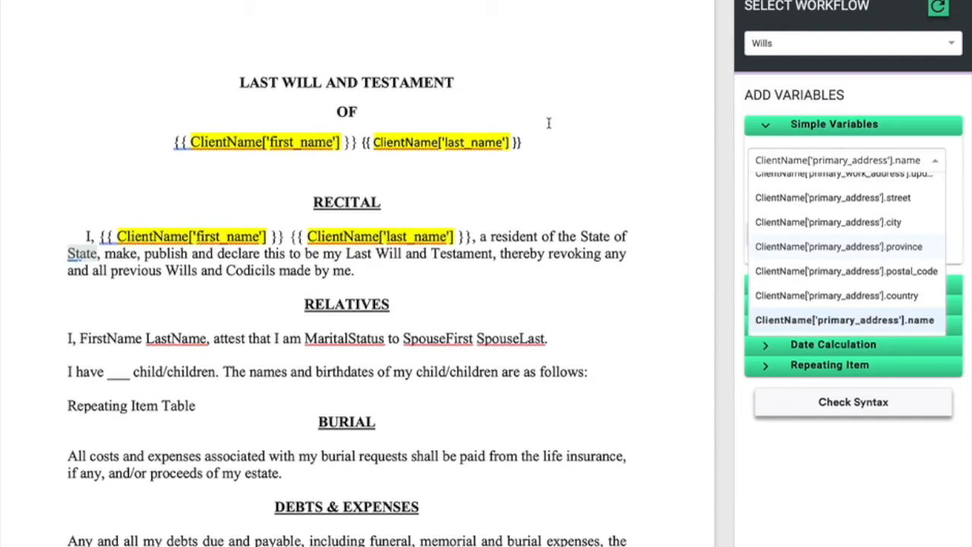
mouse_move(526, 127)
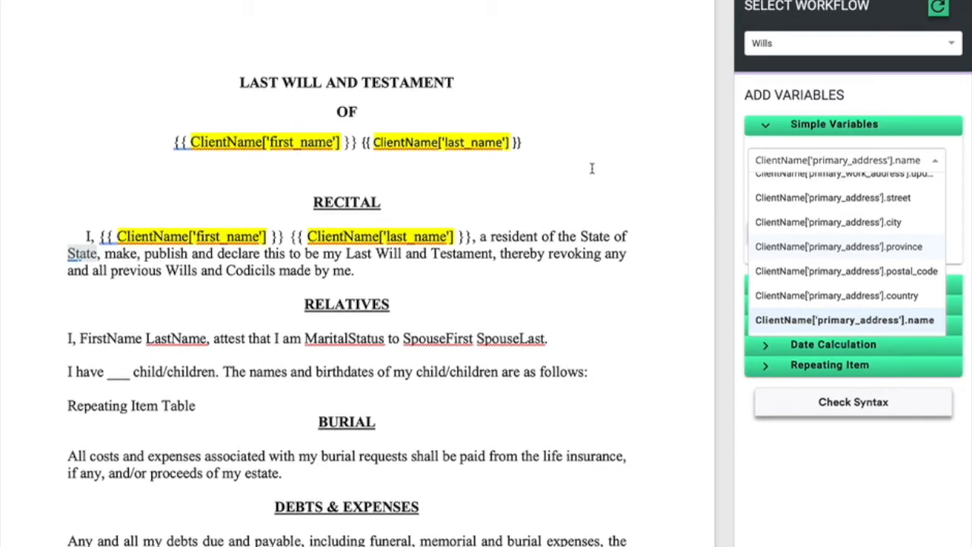
mouse_move(392, 167)
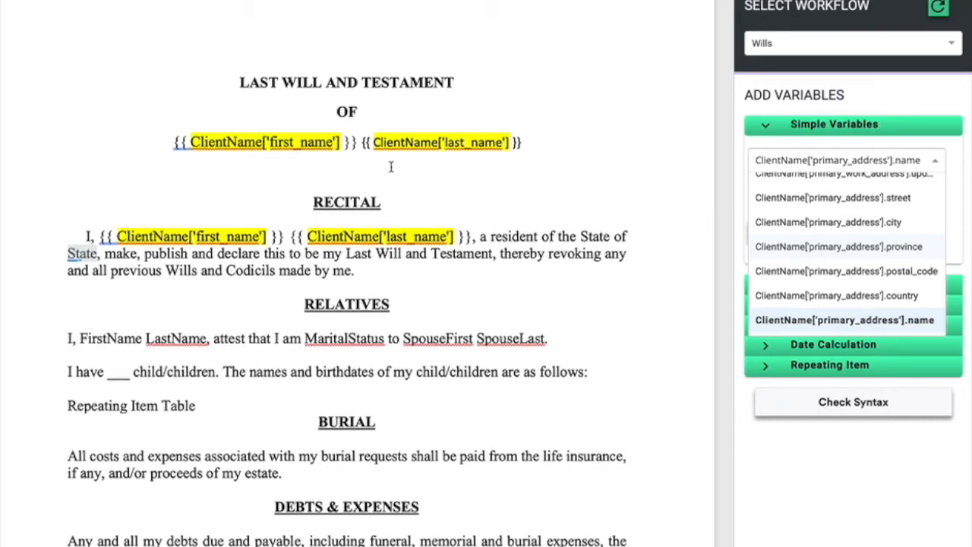
mouse_move(925, 198)
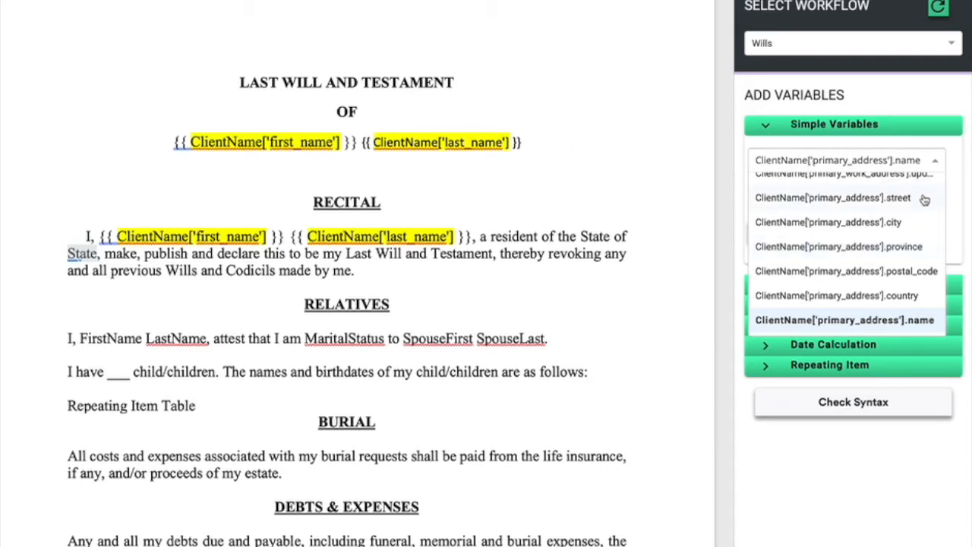
Step: Replace the recital's State with the client's primary_address province variable tag
scroll("down", 3)
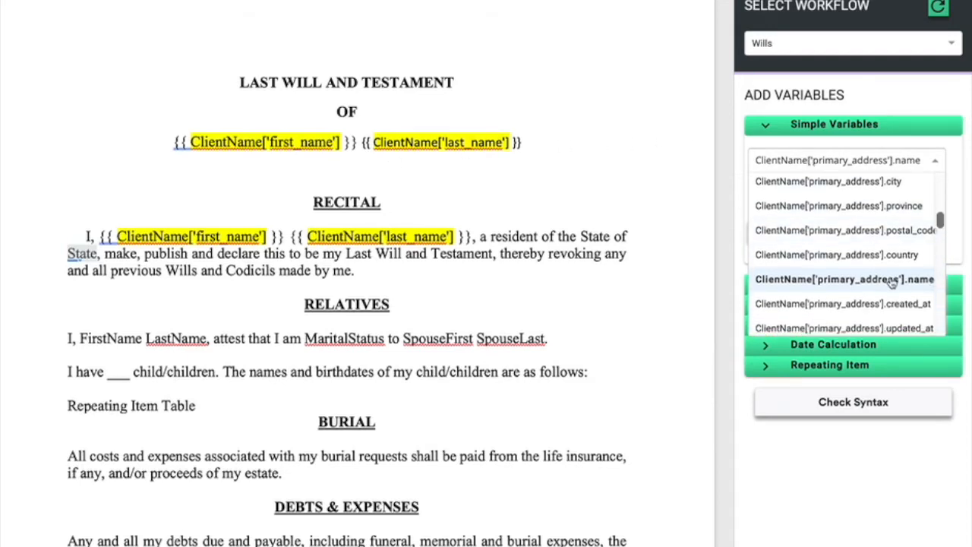
scroll("down", 3)
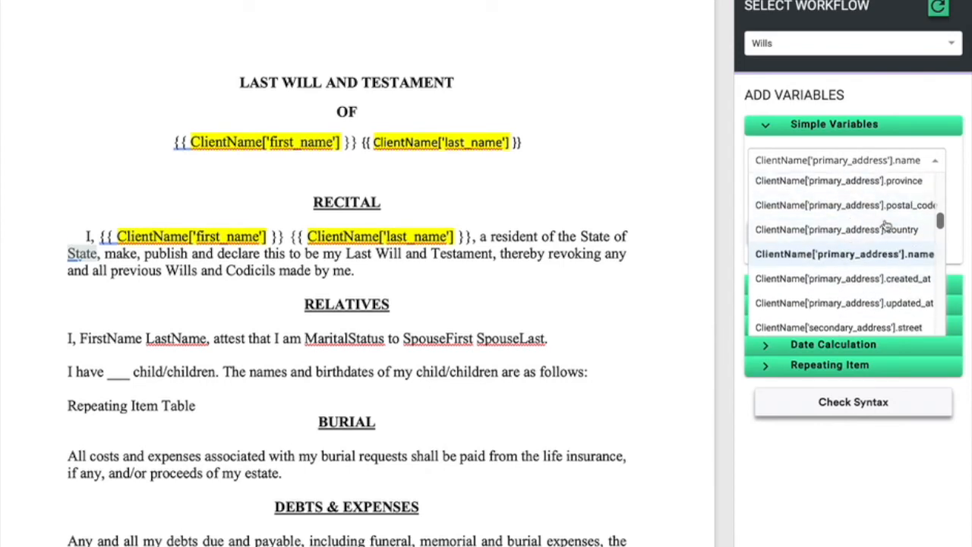
left_click(839, 181)
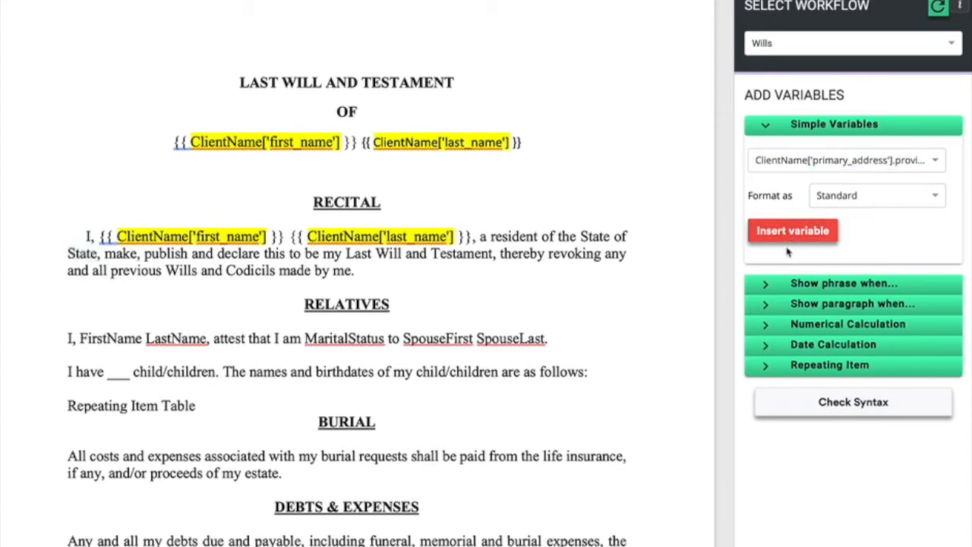
left_click(793, 230)
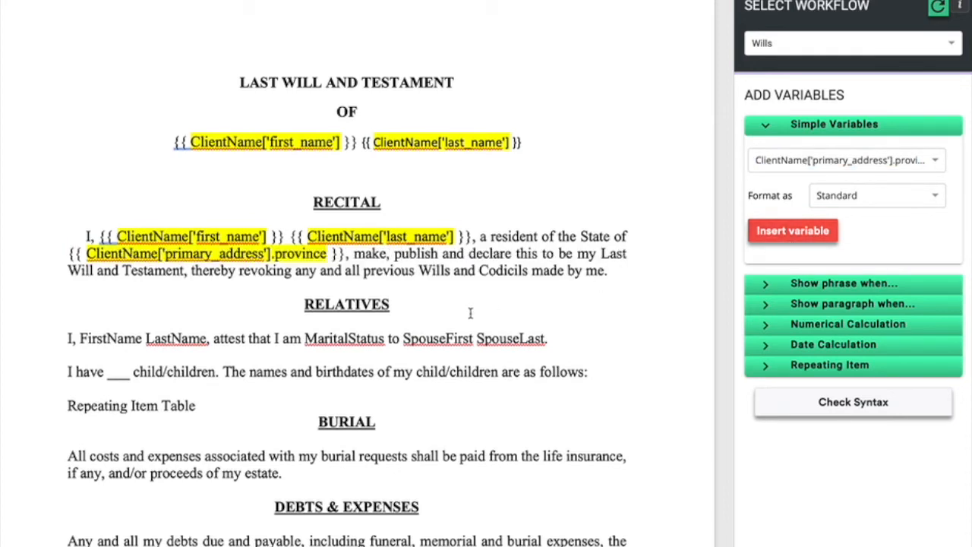
mouse_move(405, 258)
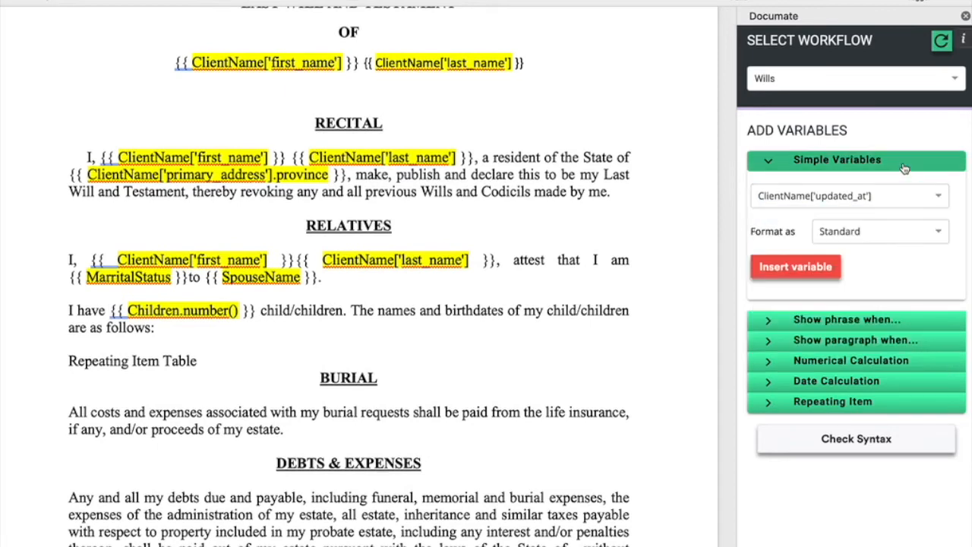
left_click(837, 159)
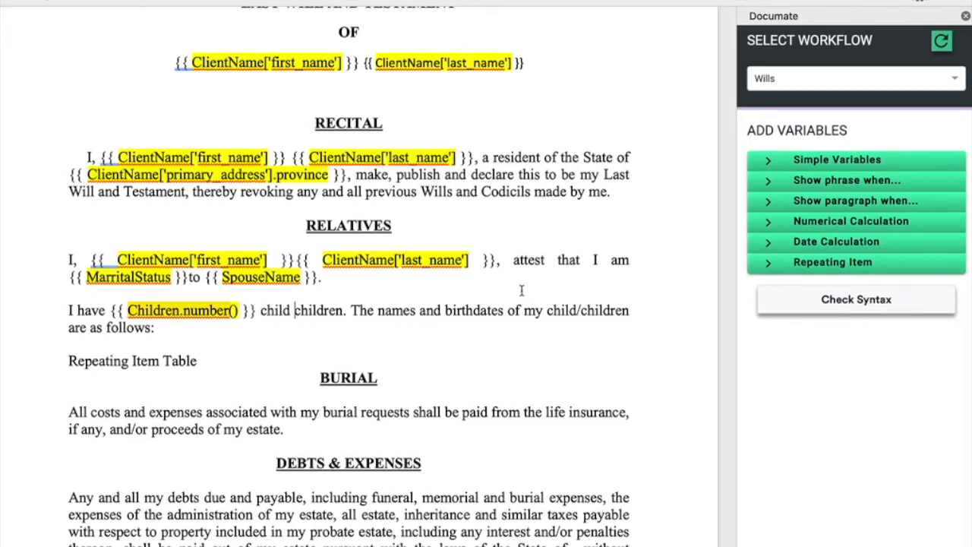
double_click(275, 310)
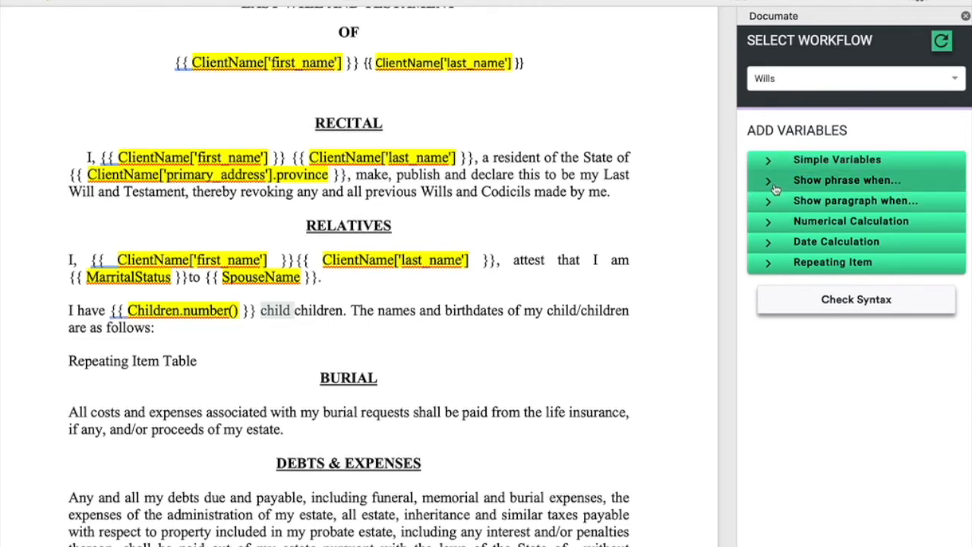
Step: Wrap the word 'child' in an if Children.number() == 1 condition
left_click(847, 180)
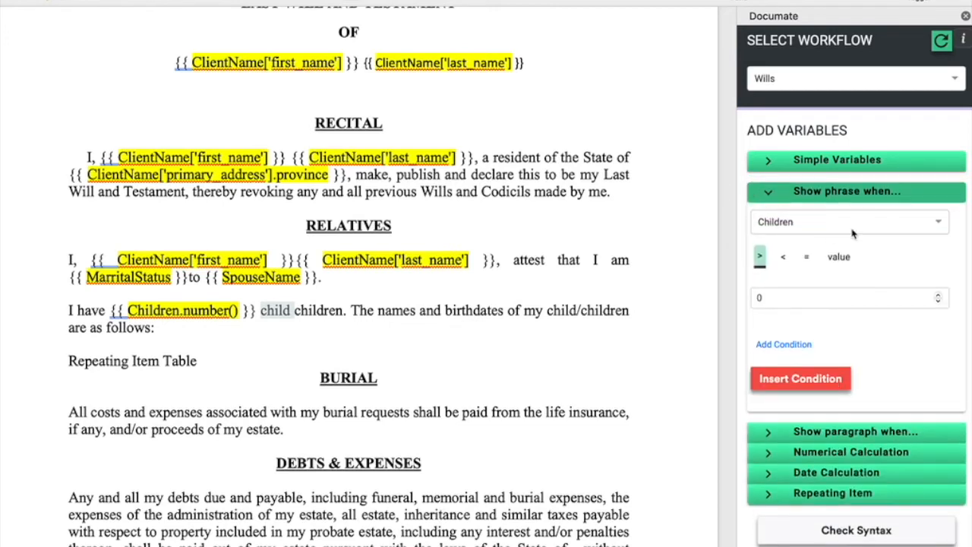
left_click(850, 222)
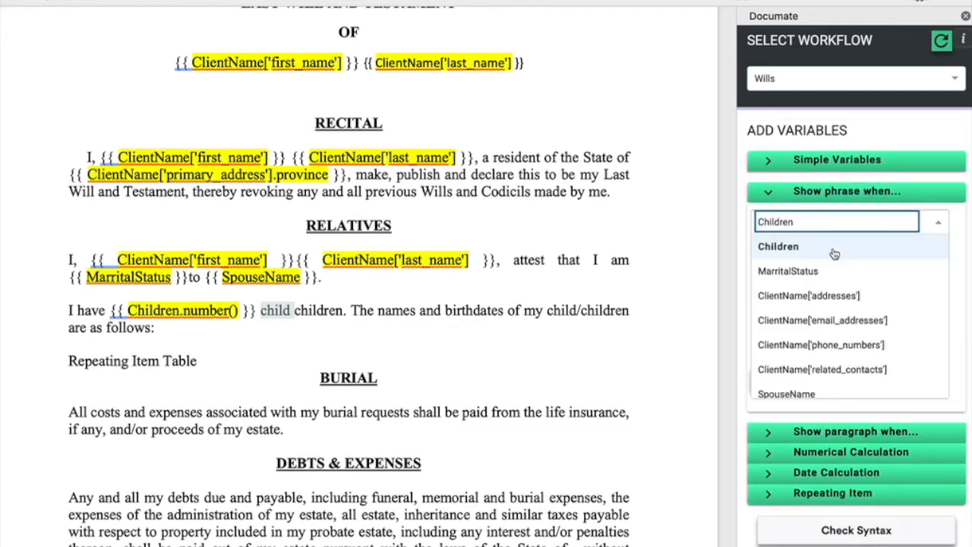
left_click(778, 246)
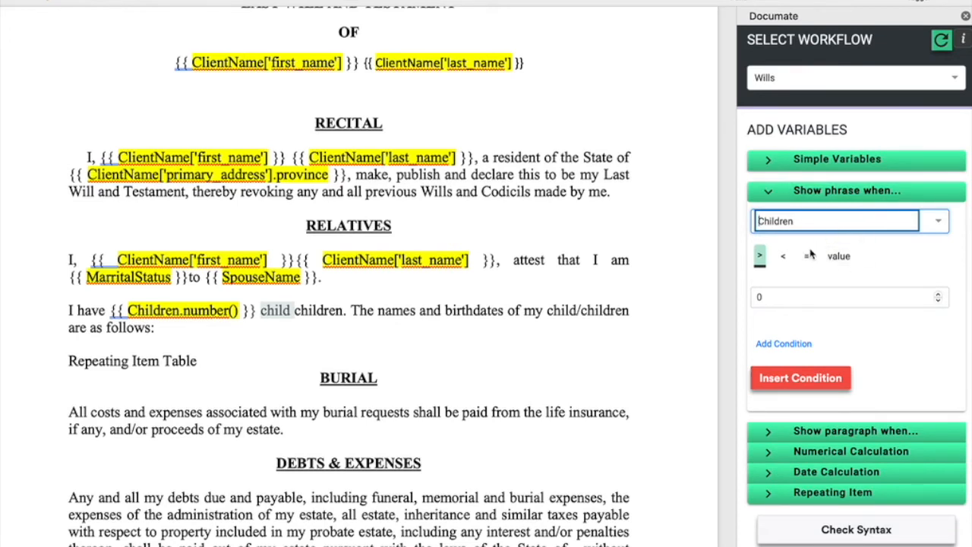
left_click(807, 257)
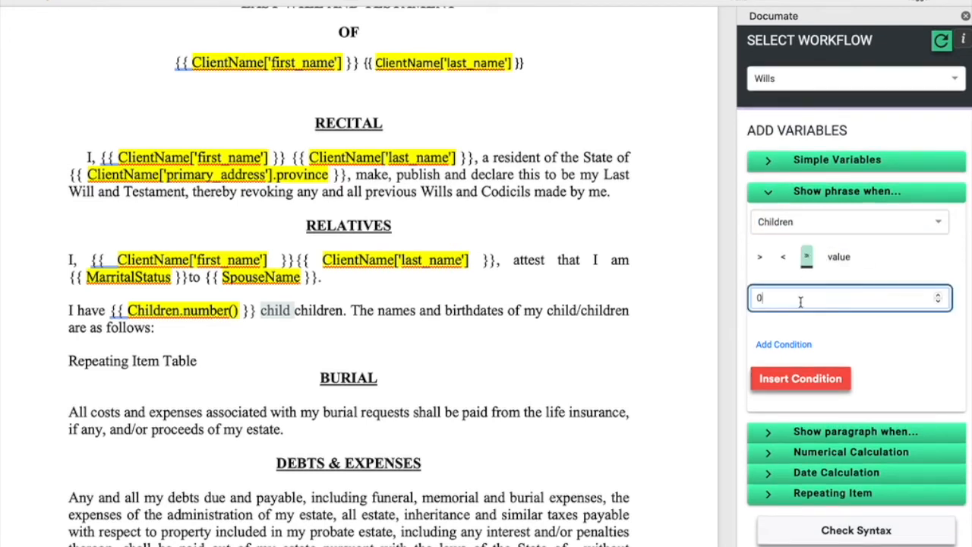
type("1")
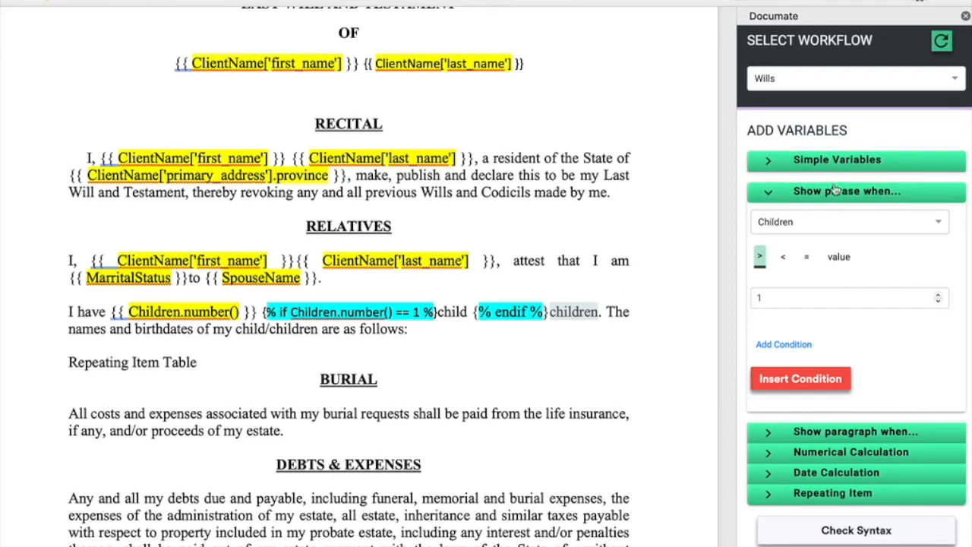
mouse_move(836, 227)
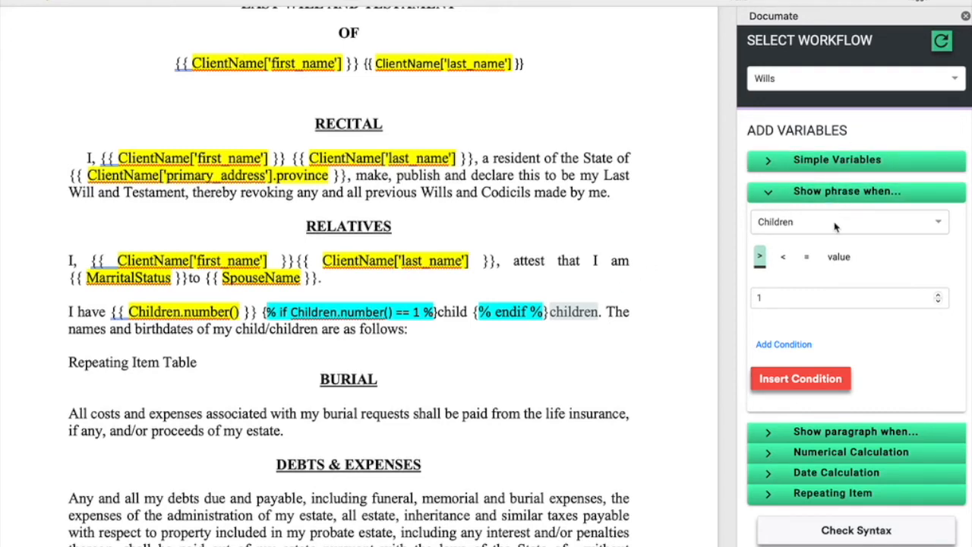
mouse_move(581, 325)
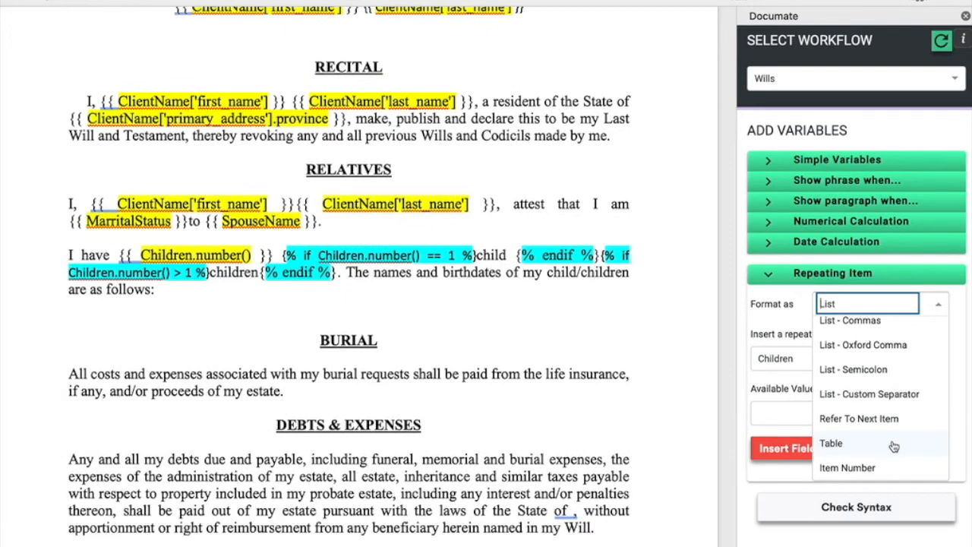
Step: Insert a Children table listing each child's name, birth date and living status
left_click(831, 443)
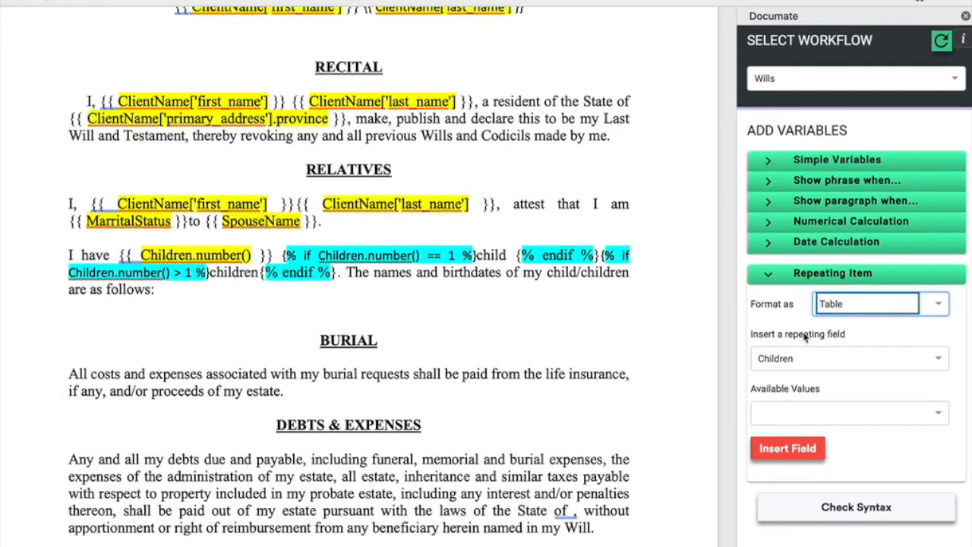
left_click(788, 448)
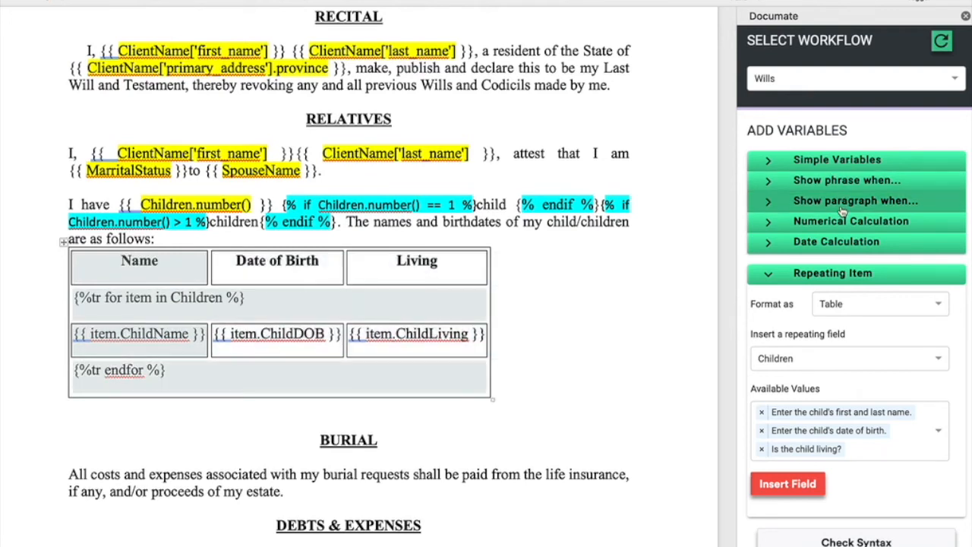
left_click(856, 200)
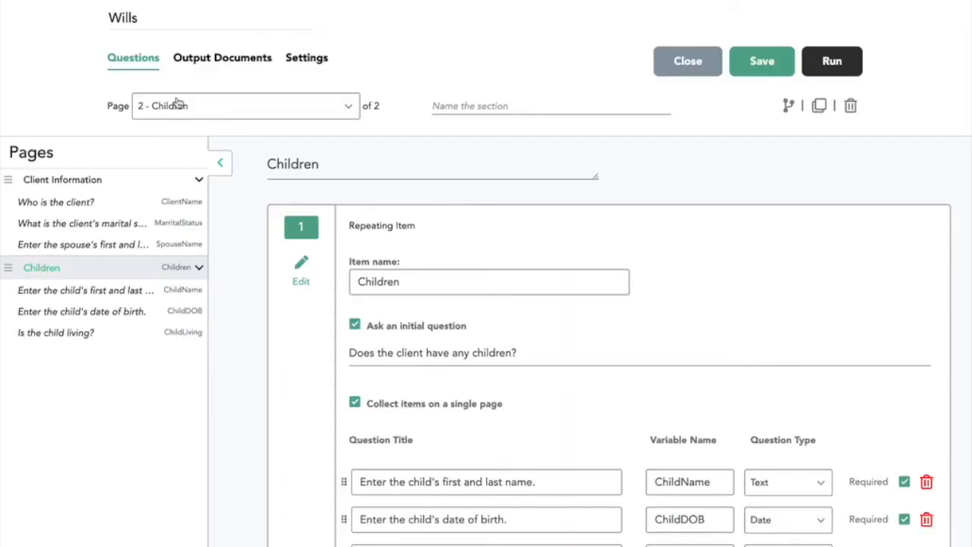
mouse_move(246, 290)
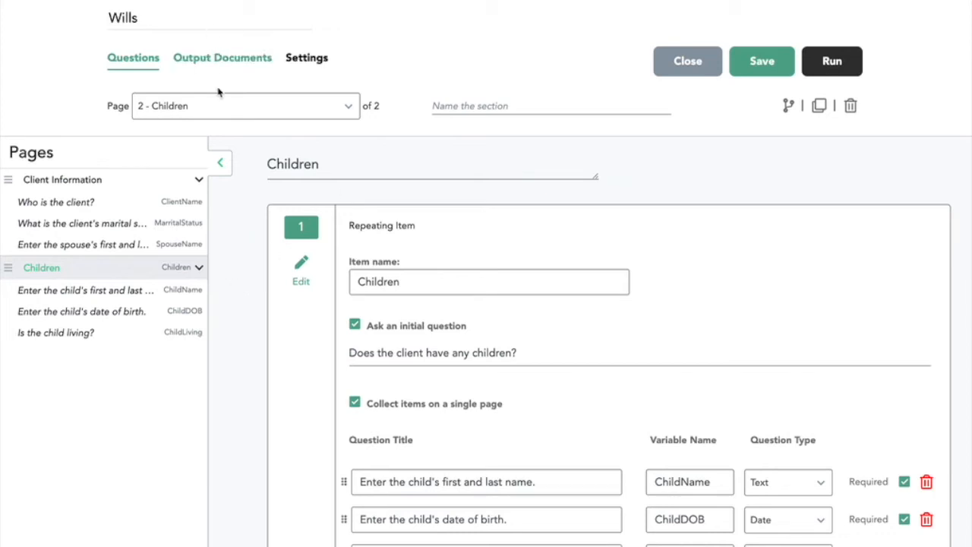
Step: Confirm Will_Template as output document, save the Wills workflow, and return to Questions
left_click(223, 58)
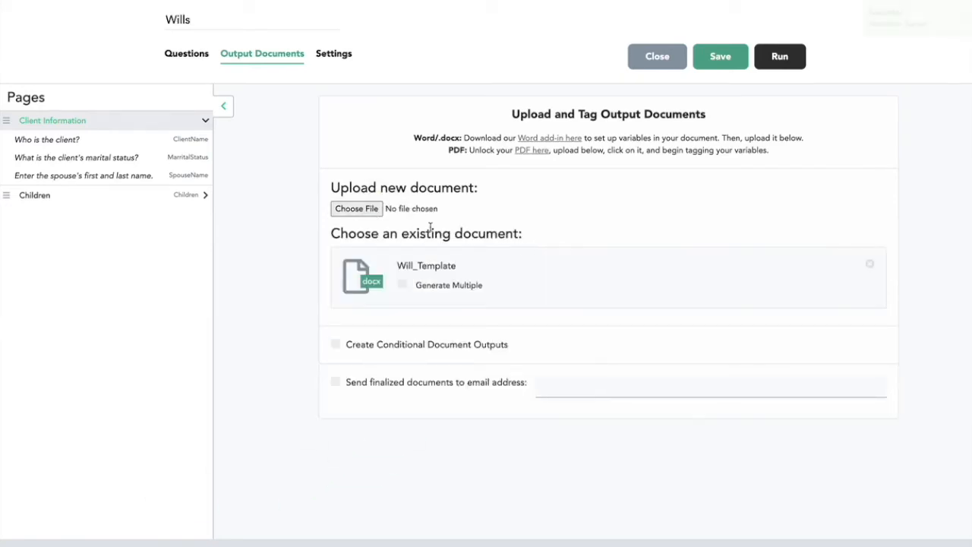
left_click(720, 57)
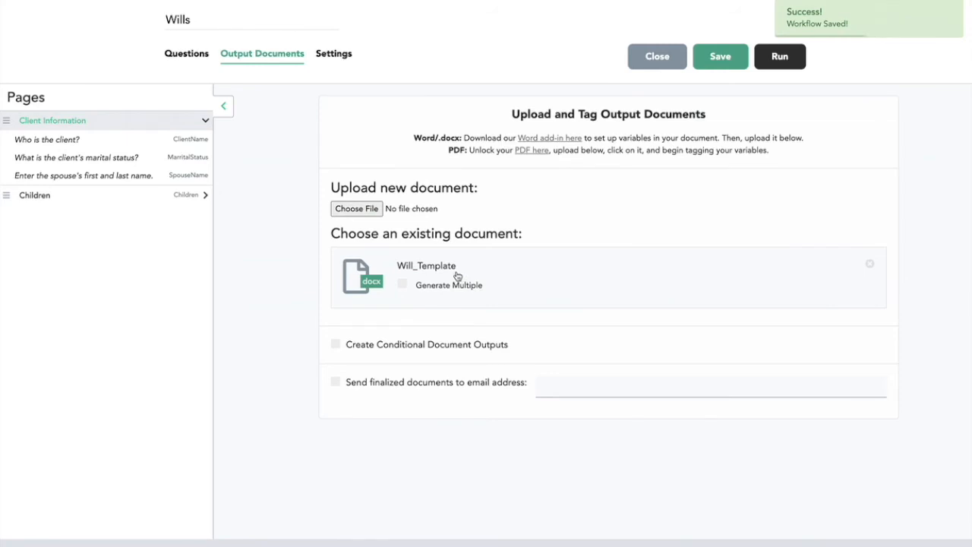
left_click(186, 53)
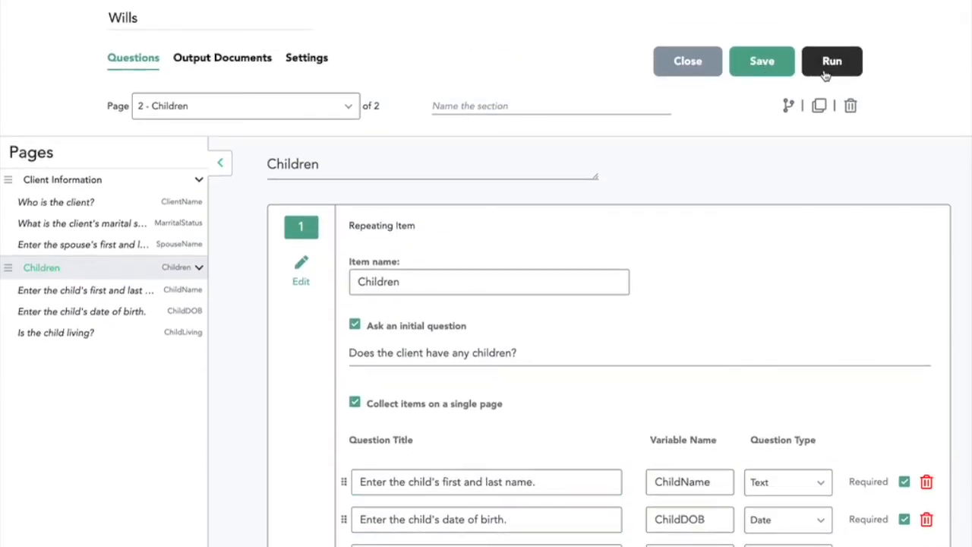
left_click(832, 61)
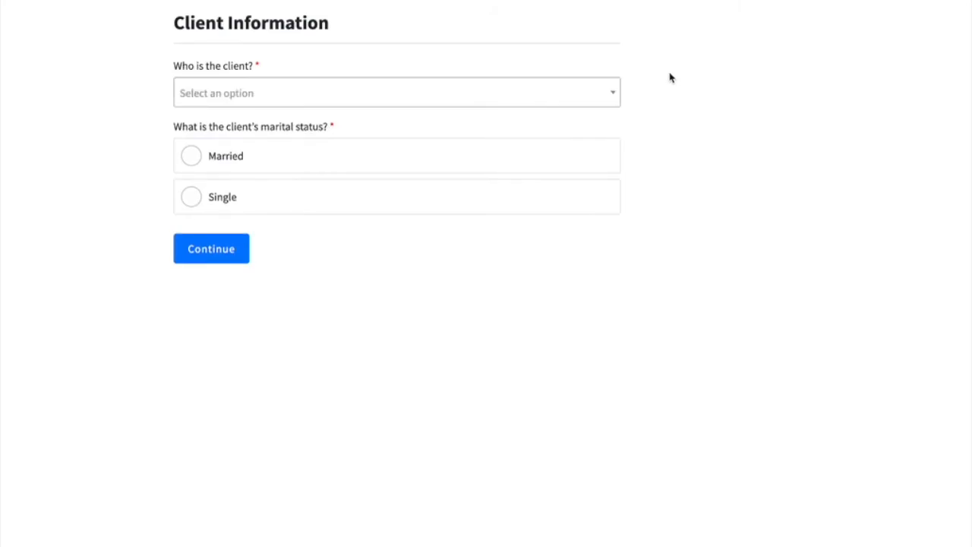
mouse_move(256, 75)
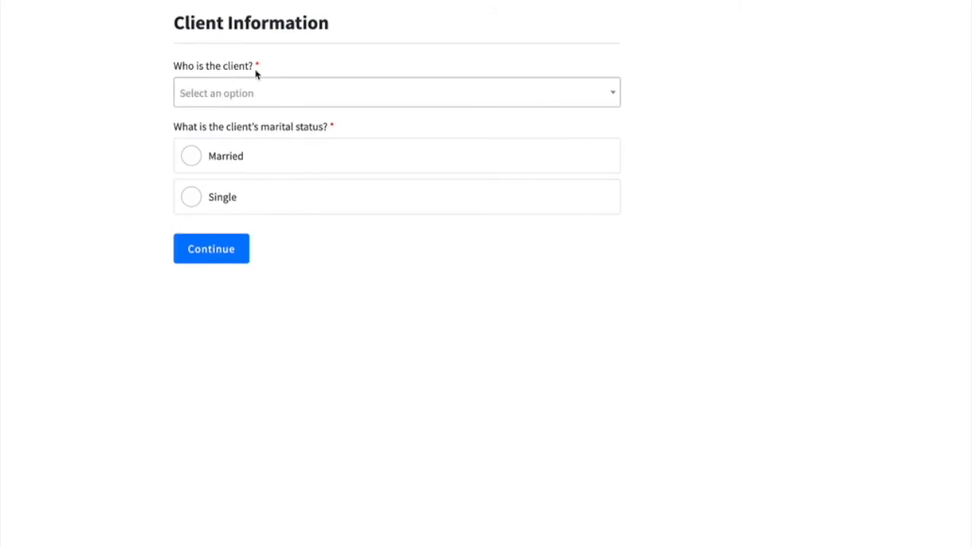
mouse_move(277, 74)
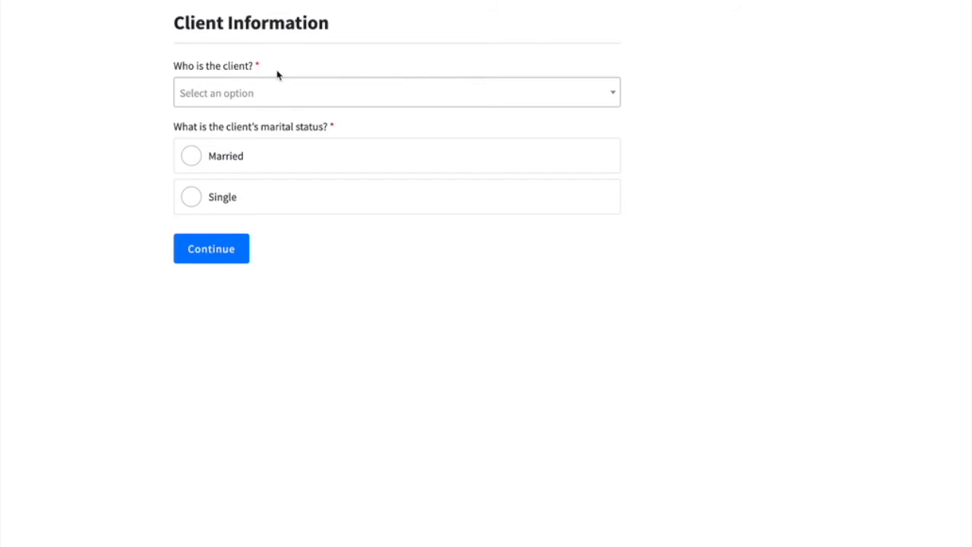
left_click(396, 92)
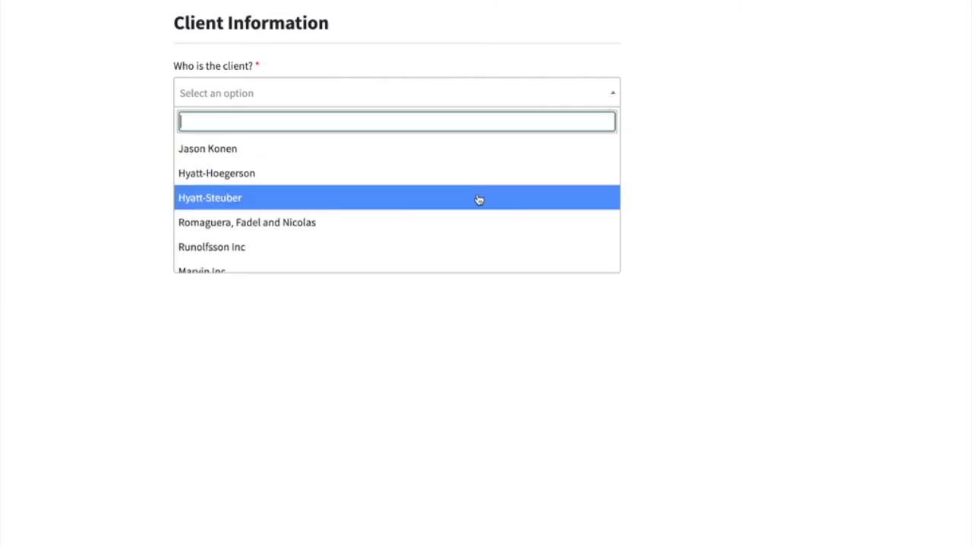
scroll("down", 3)
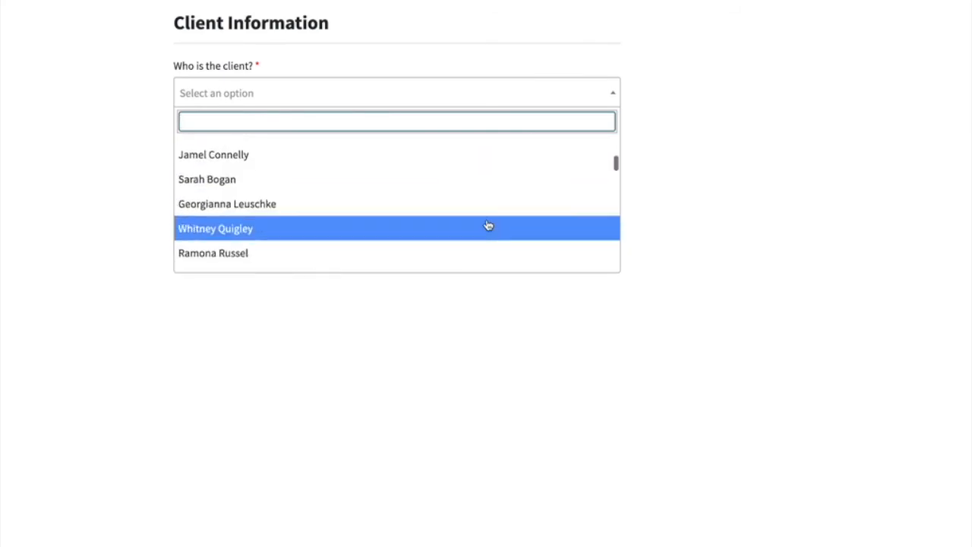
type("jo")
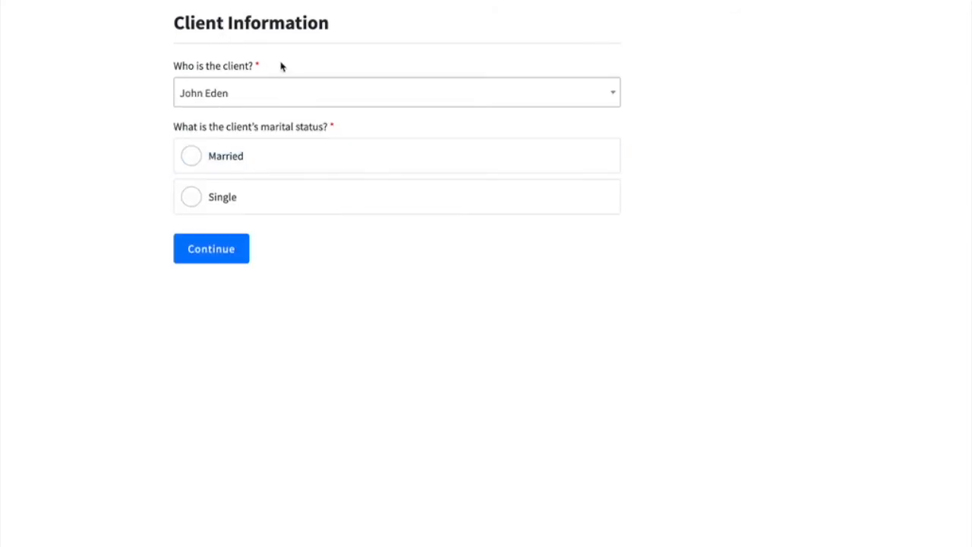
mouse_move(344, 73)
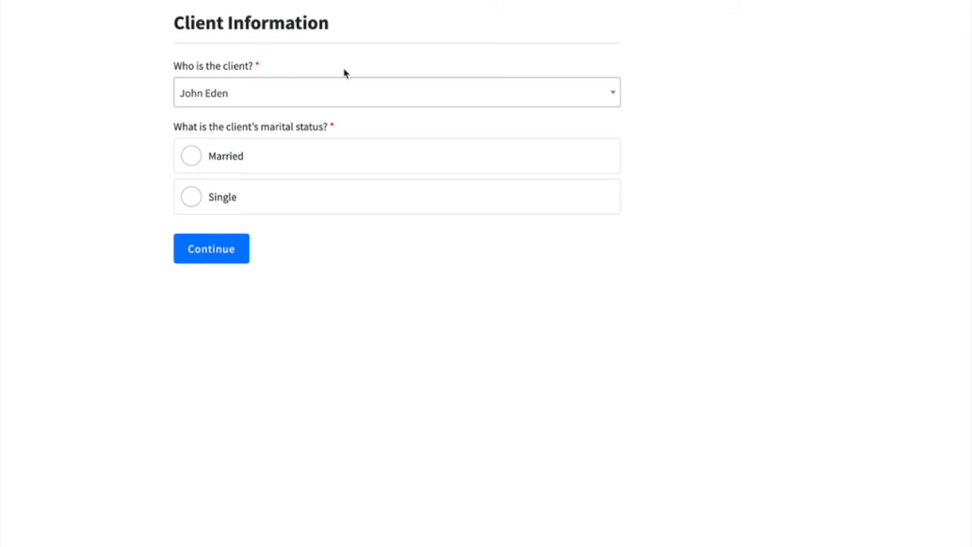
mouse_move(332, 140)
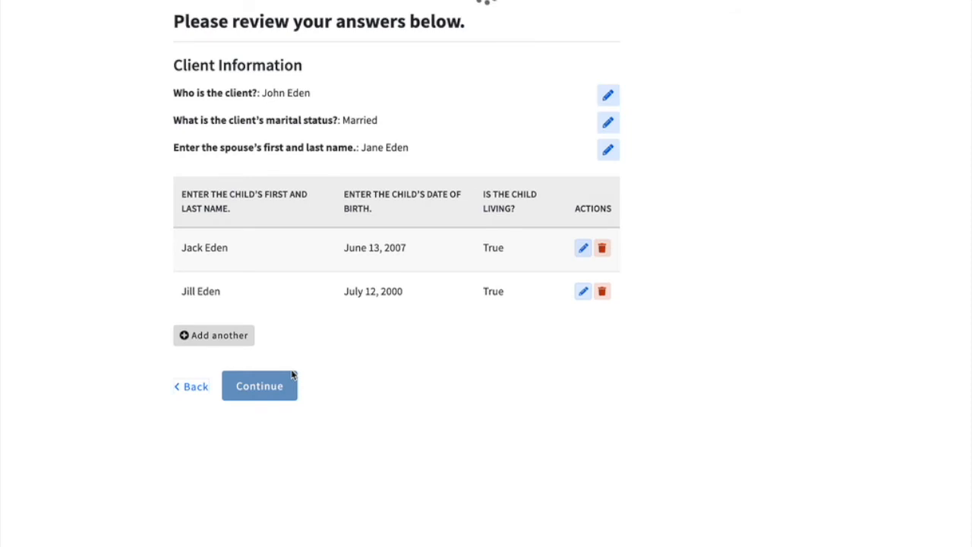
Step: Generate the Will_Template document and review the PDF naming John, Jane, Jack and Jill Eden
left_click(259, 385)
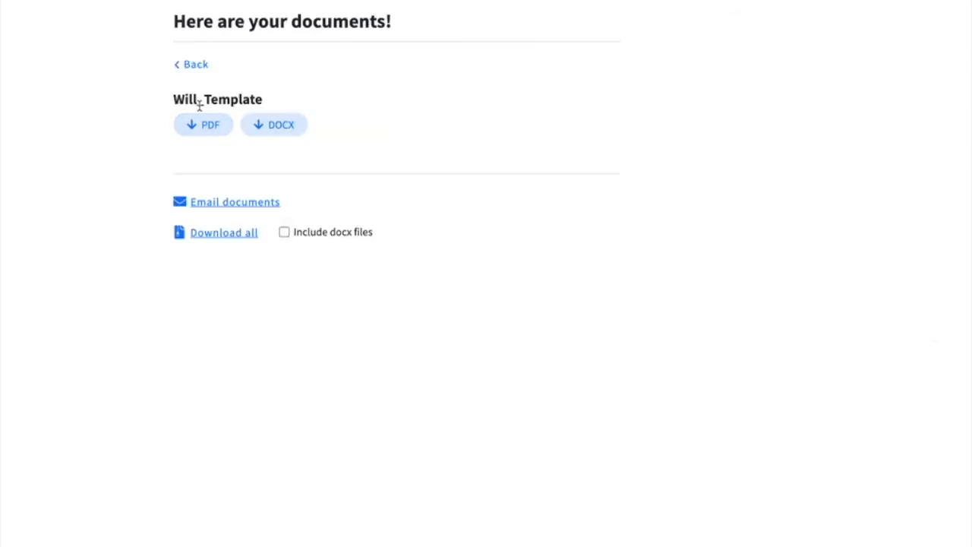
left_click(203, 125)
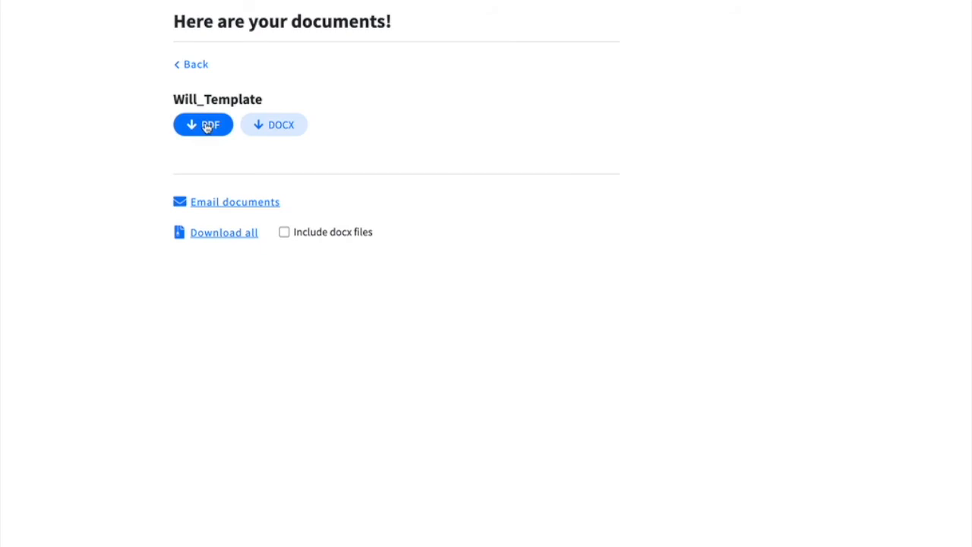
left_click(203, 124)
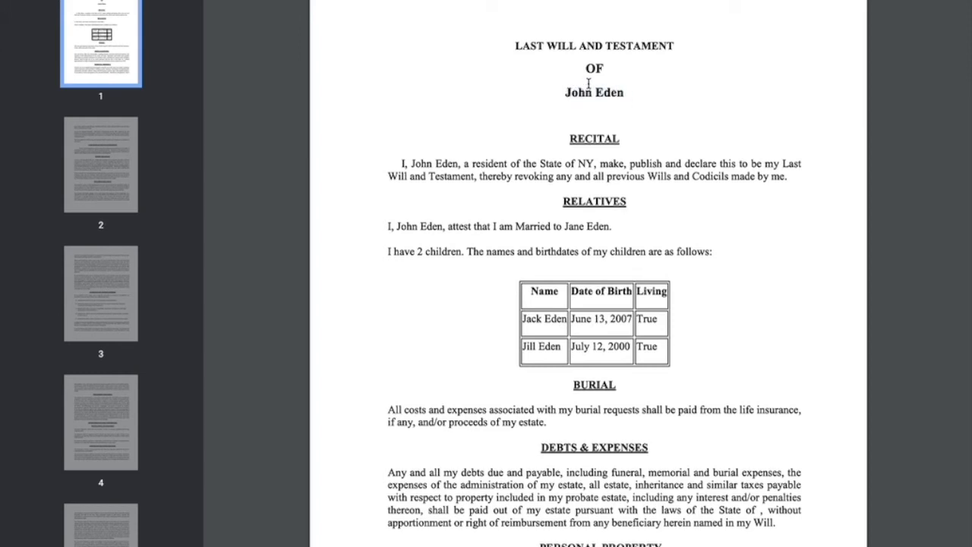
mouse_move(637, 370)
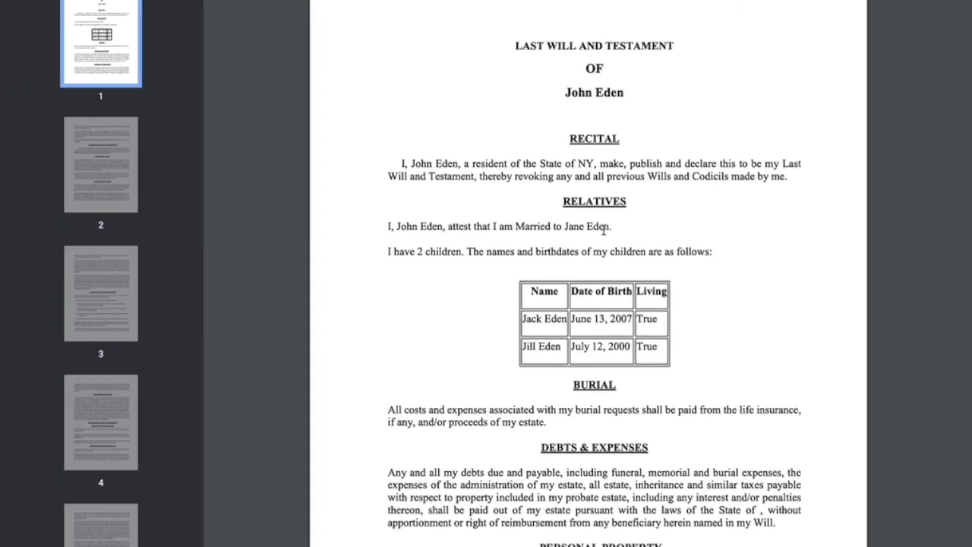
scroll("down", 3)
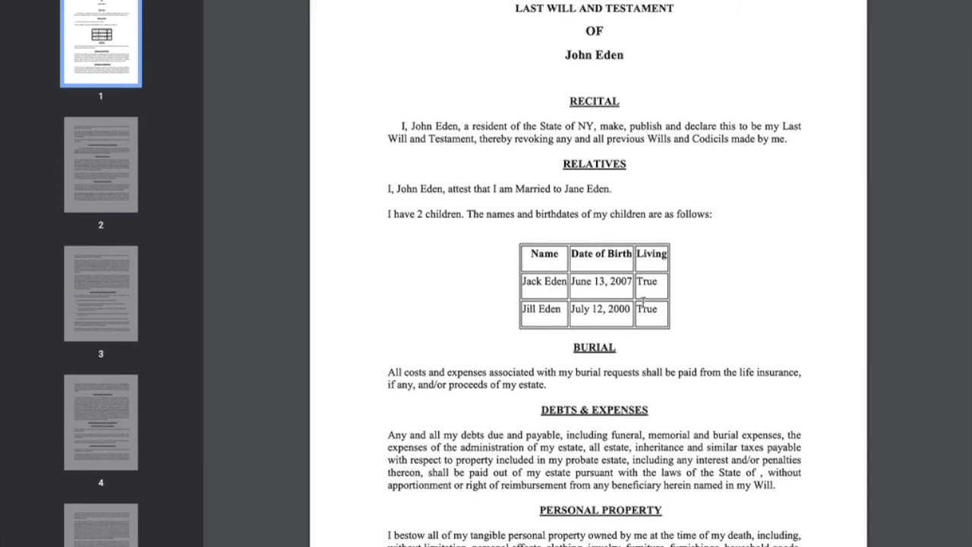
mouse_move(683, 266)
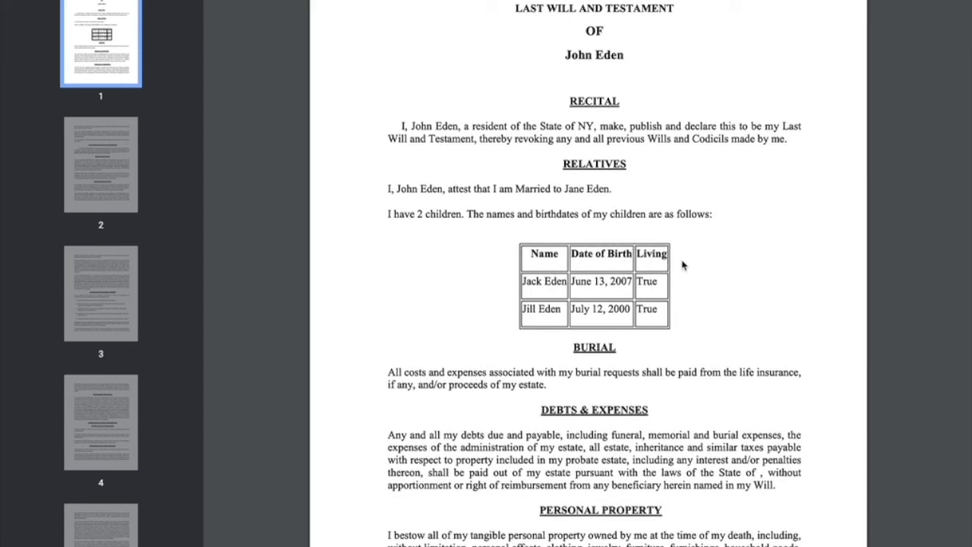
mouse_move(748, 261)
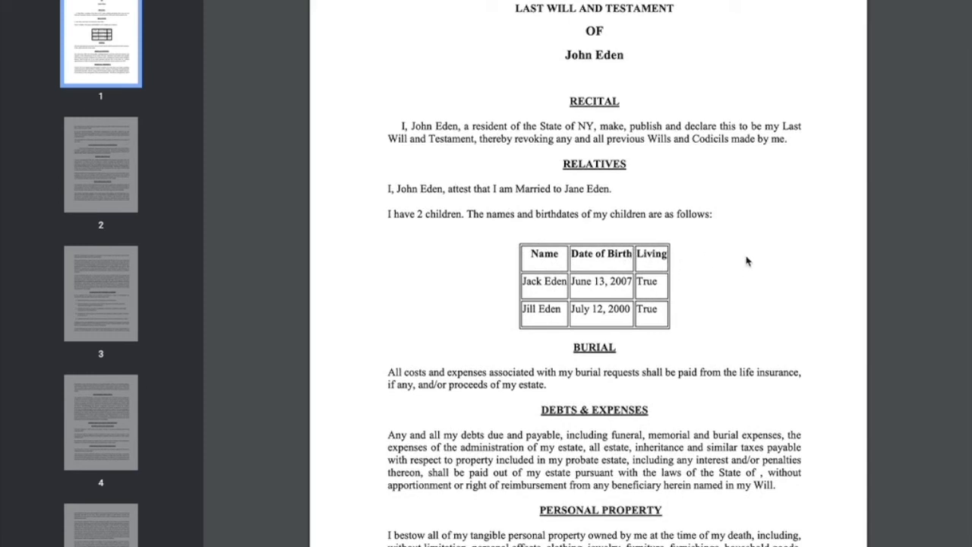
mouse_move(895, 247)
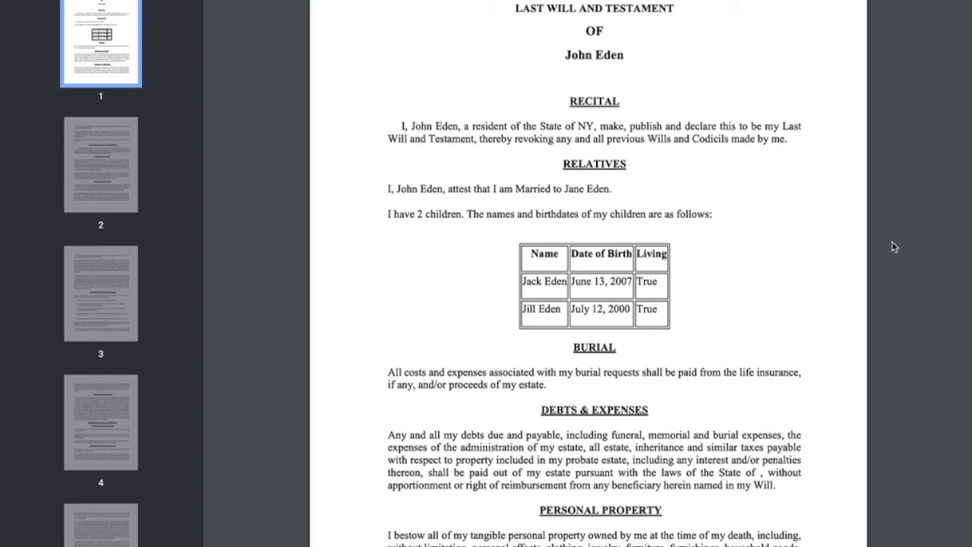
mouse_move(905, 246)
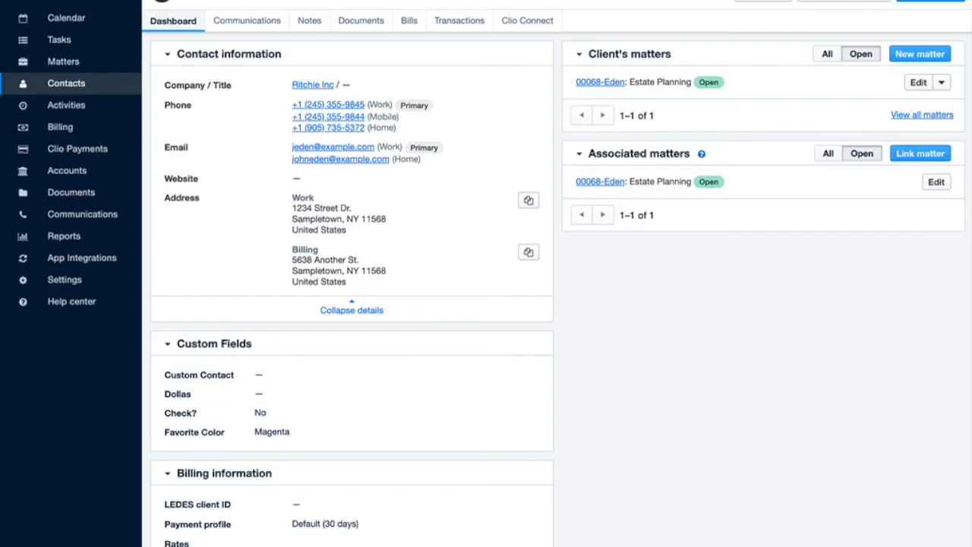
mouse_move(788, 73)
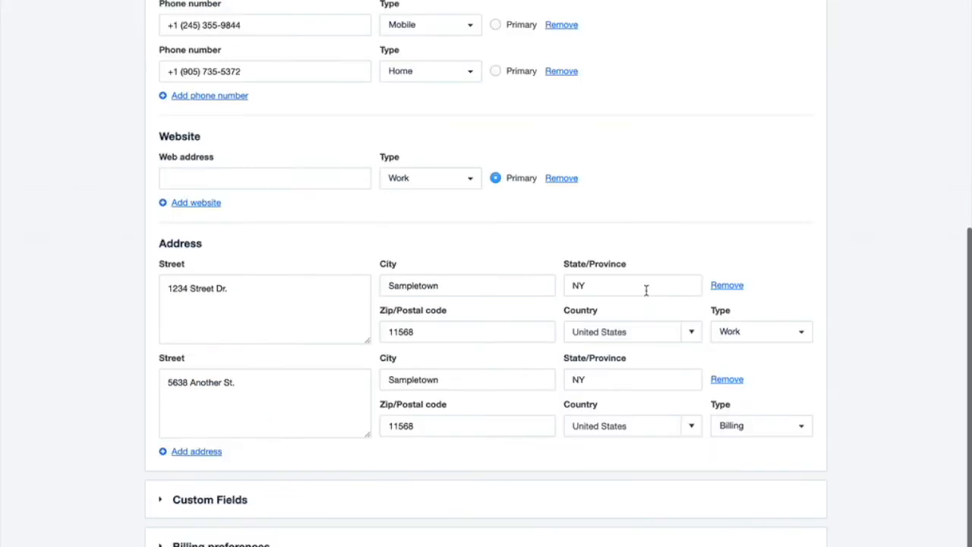
left_click(633, 285)
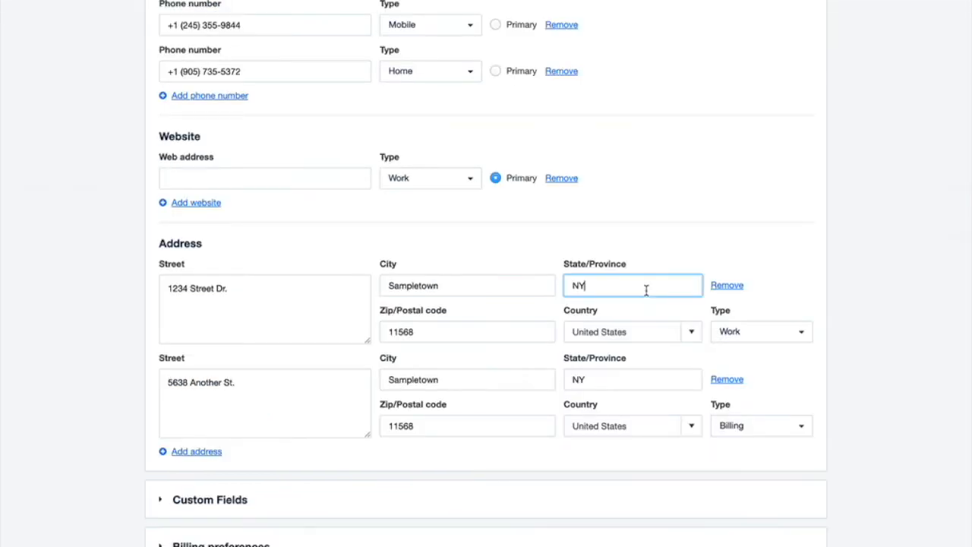
double_click(578, 285)
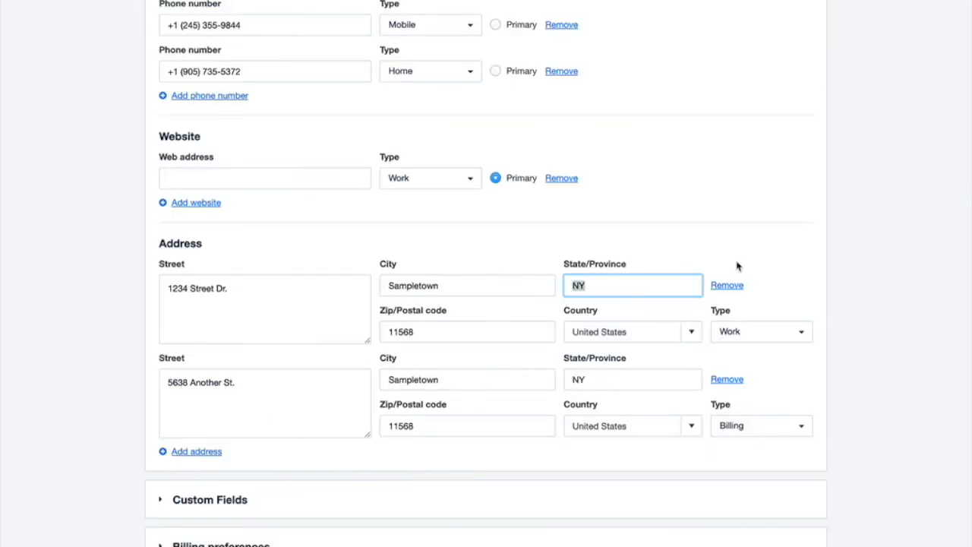
type("CA")
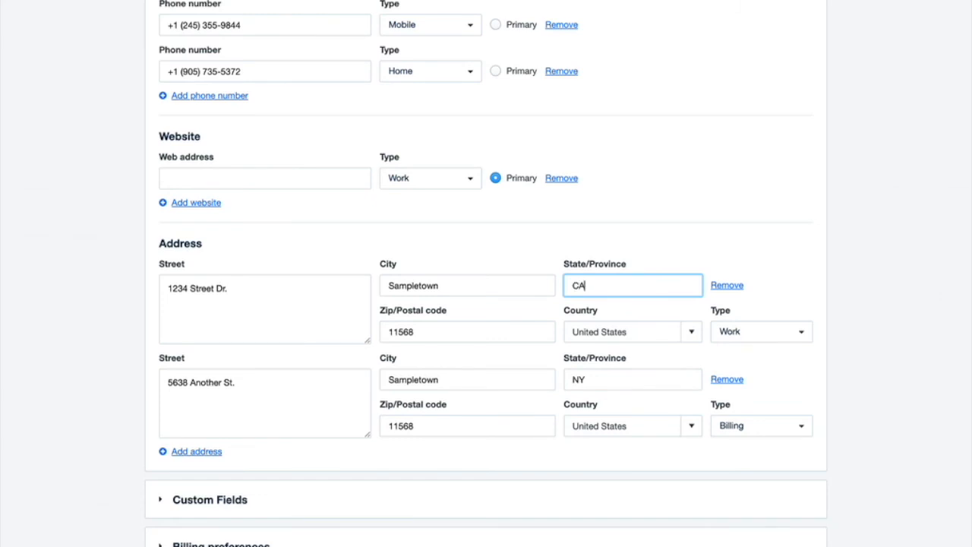
type("California")
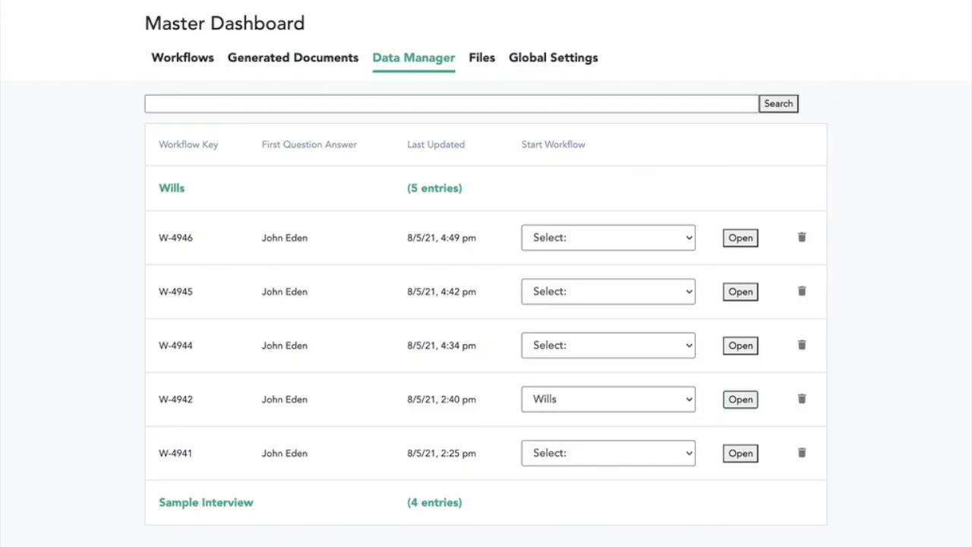
left_click(740, 399)
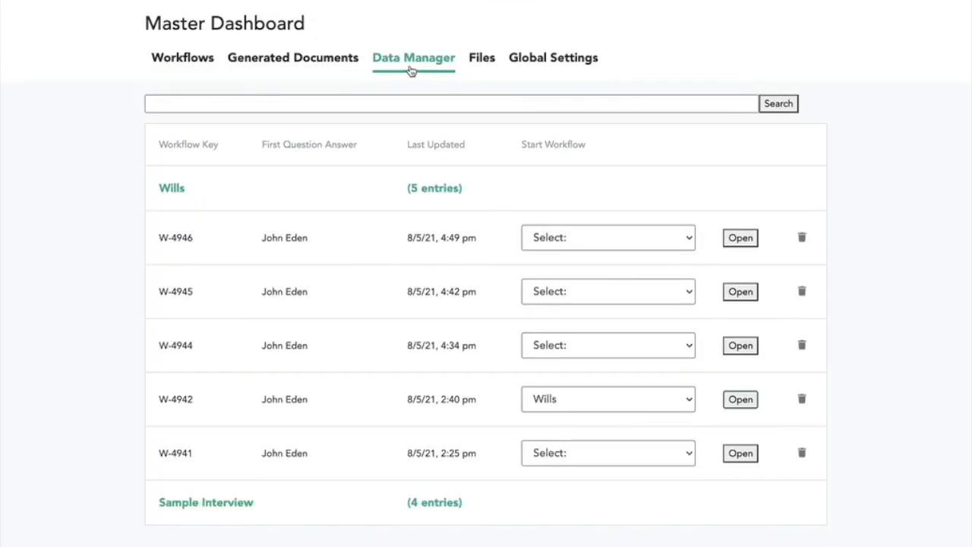
mouse_move(259, 222)
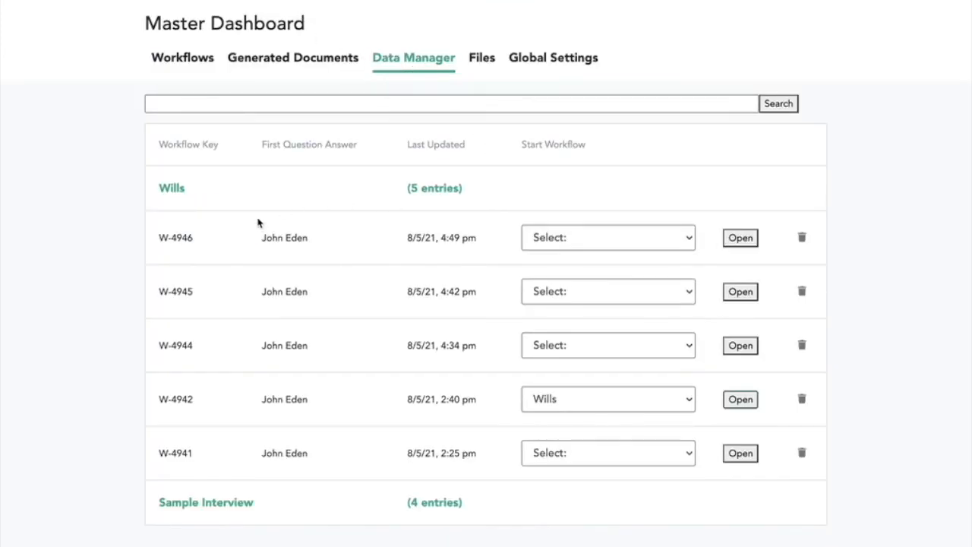
left_click(740, 399)
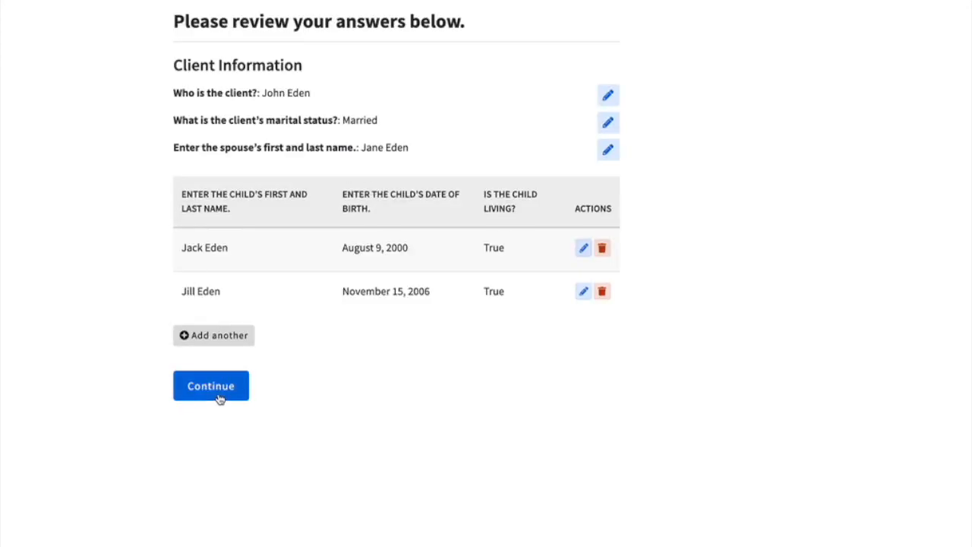
left_click(211, 385)
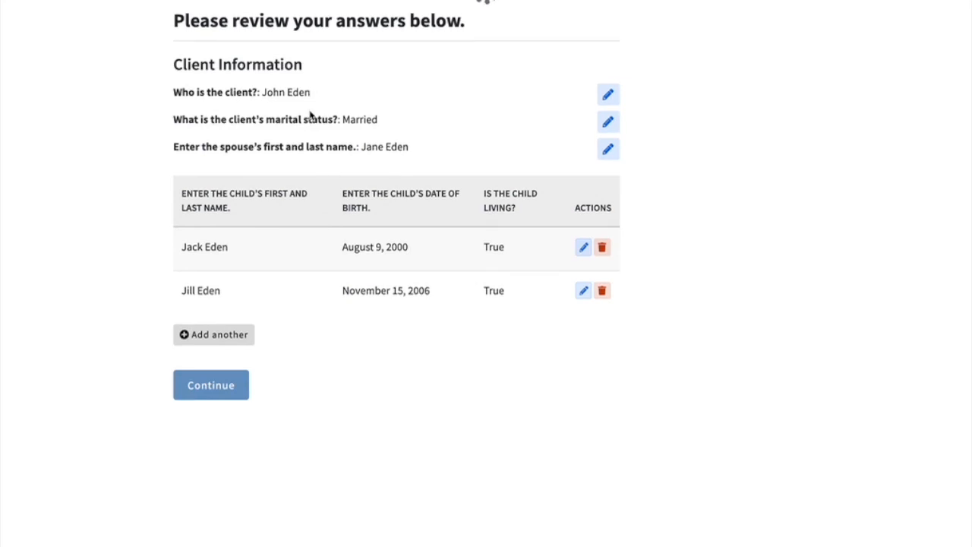
left_click(210, 384)
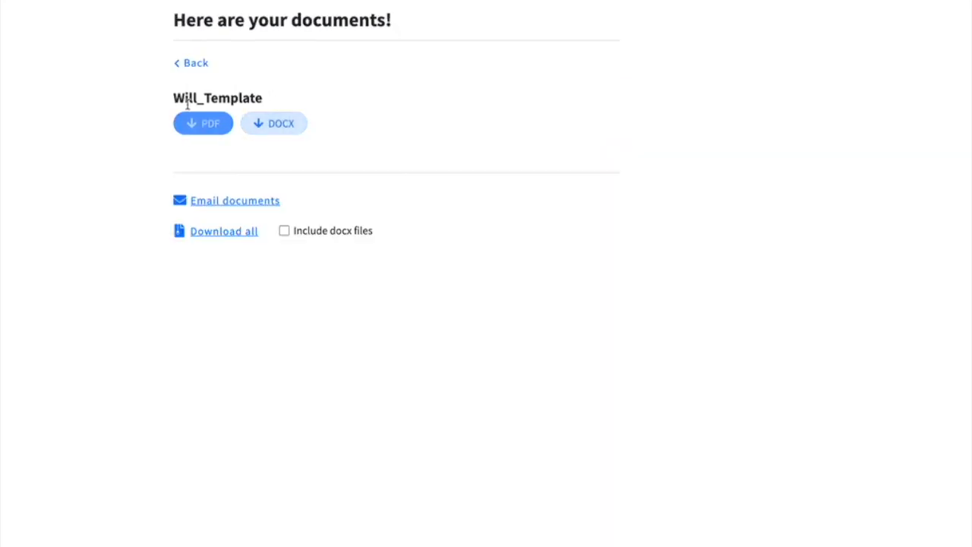
left_click(203, 123)
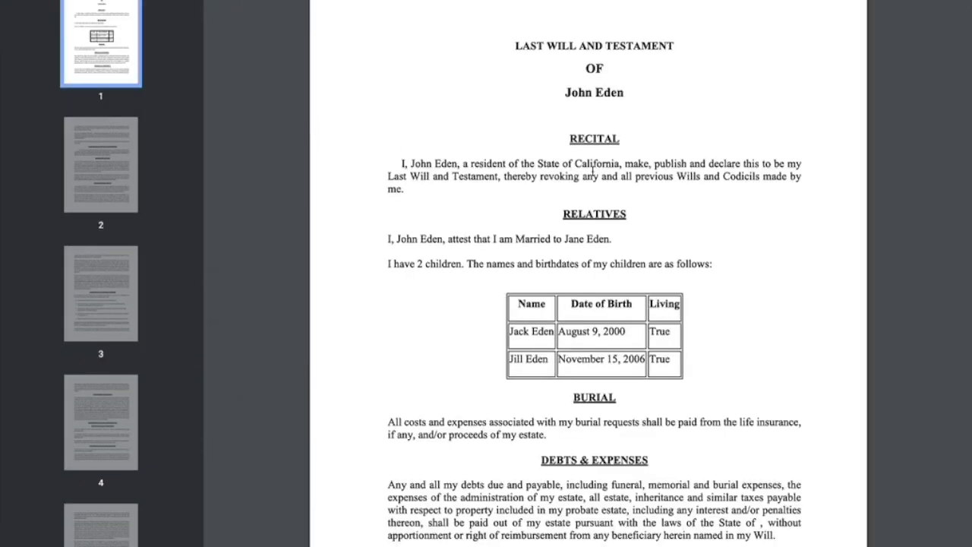
double_click(597, 163)
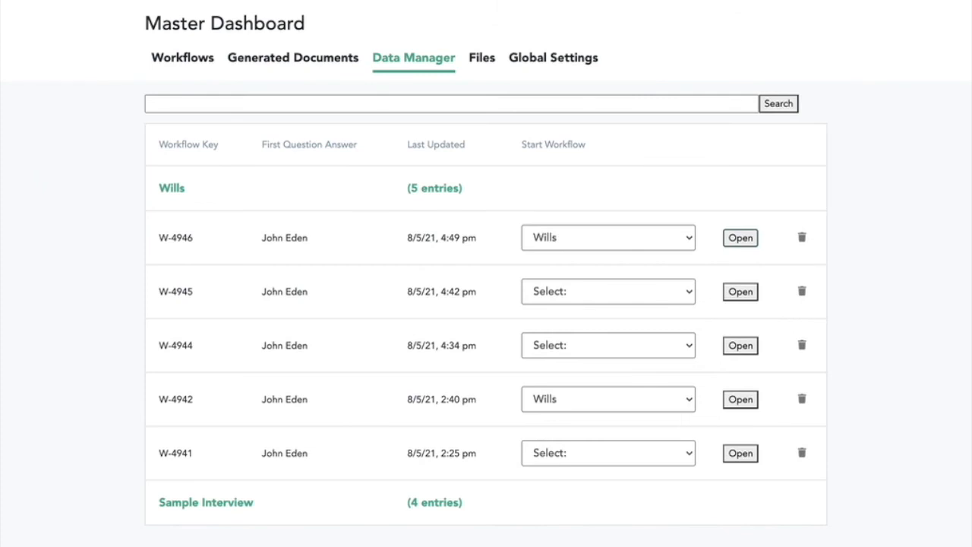
left_click(740, 237)
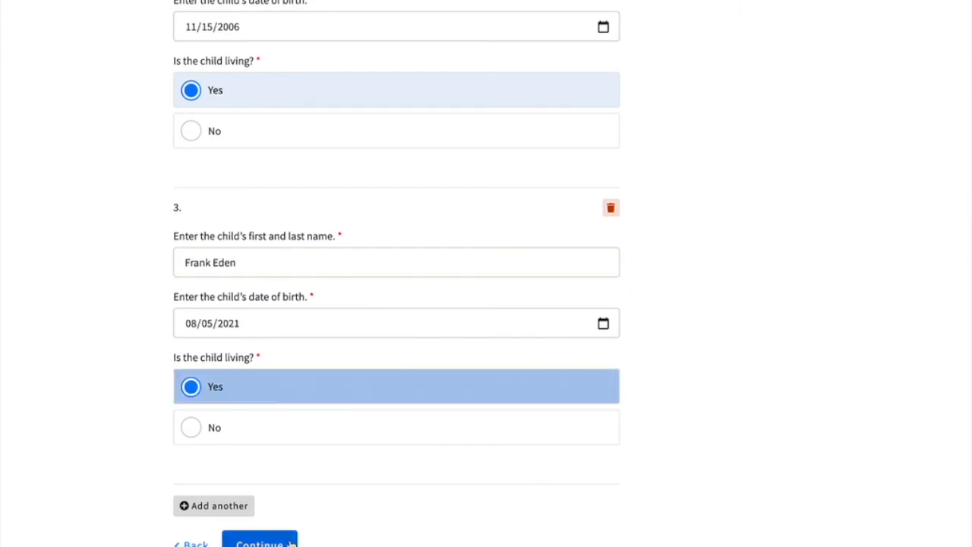
left_click(259, 541)
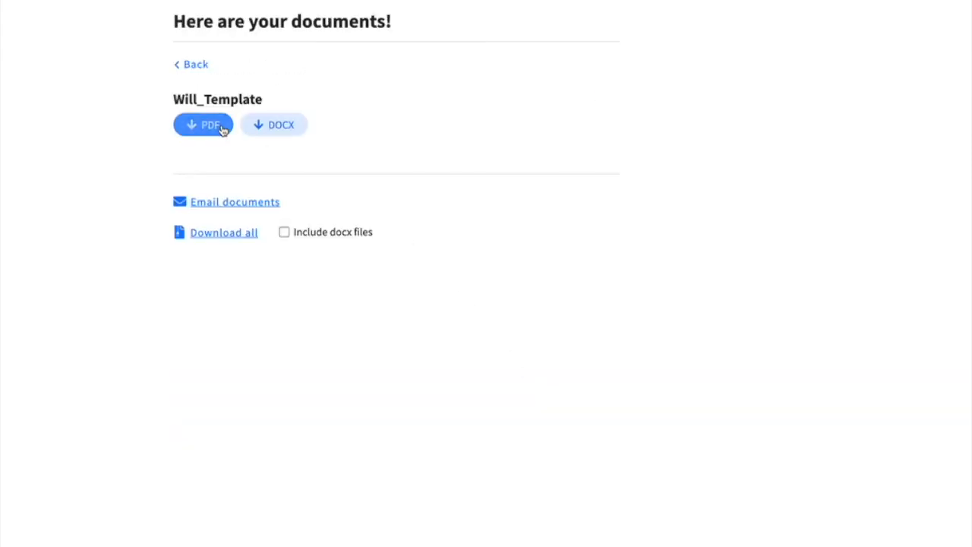
left_click(203, 125)
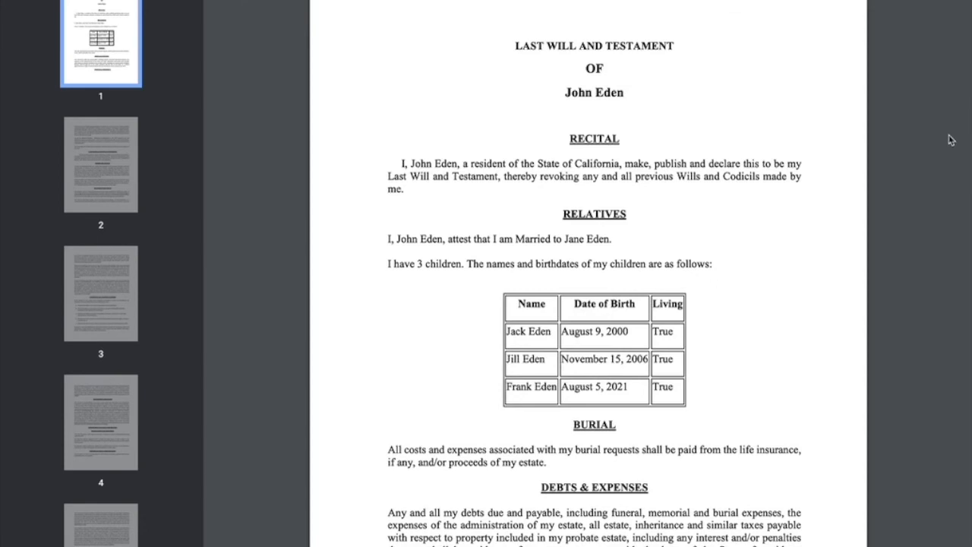